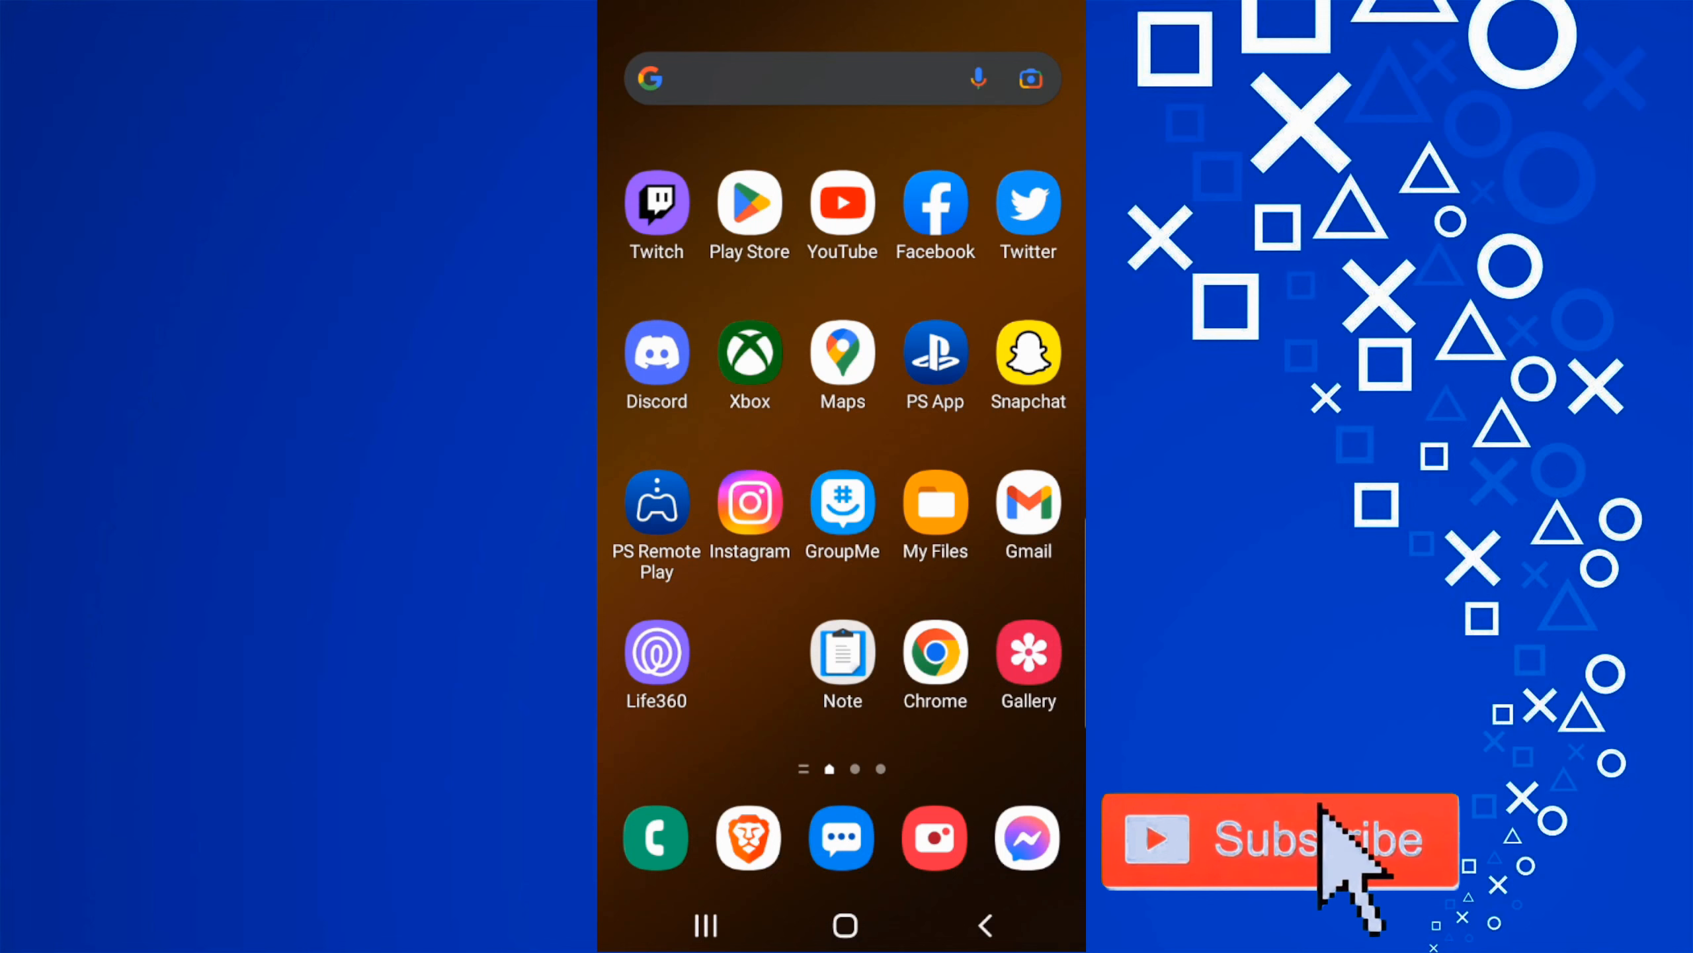
mouse_move(1338, 864)
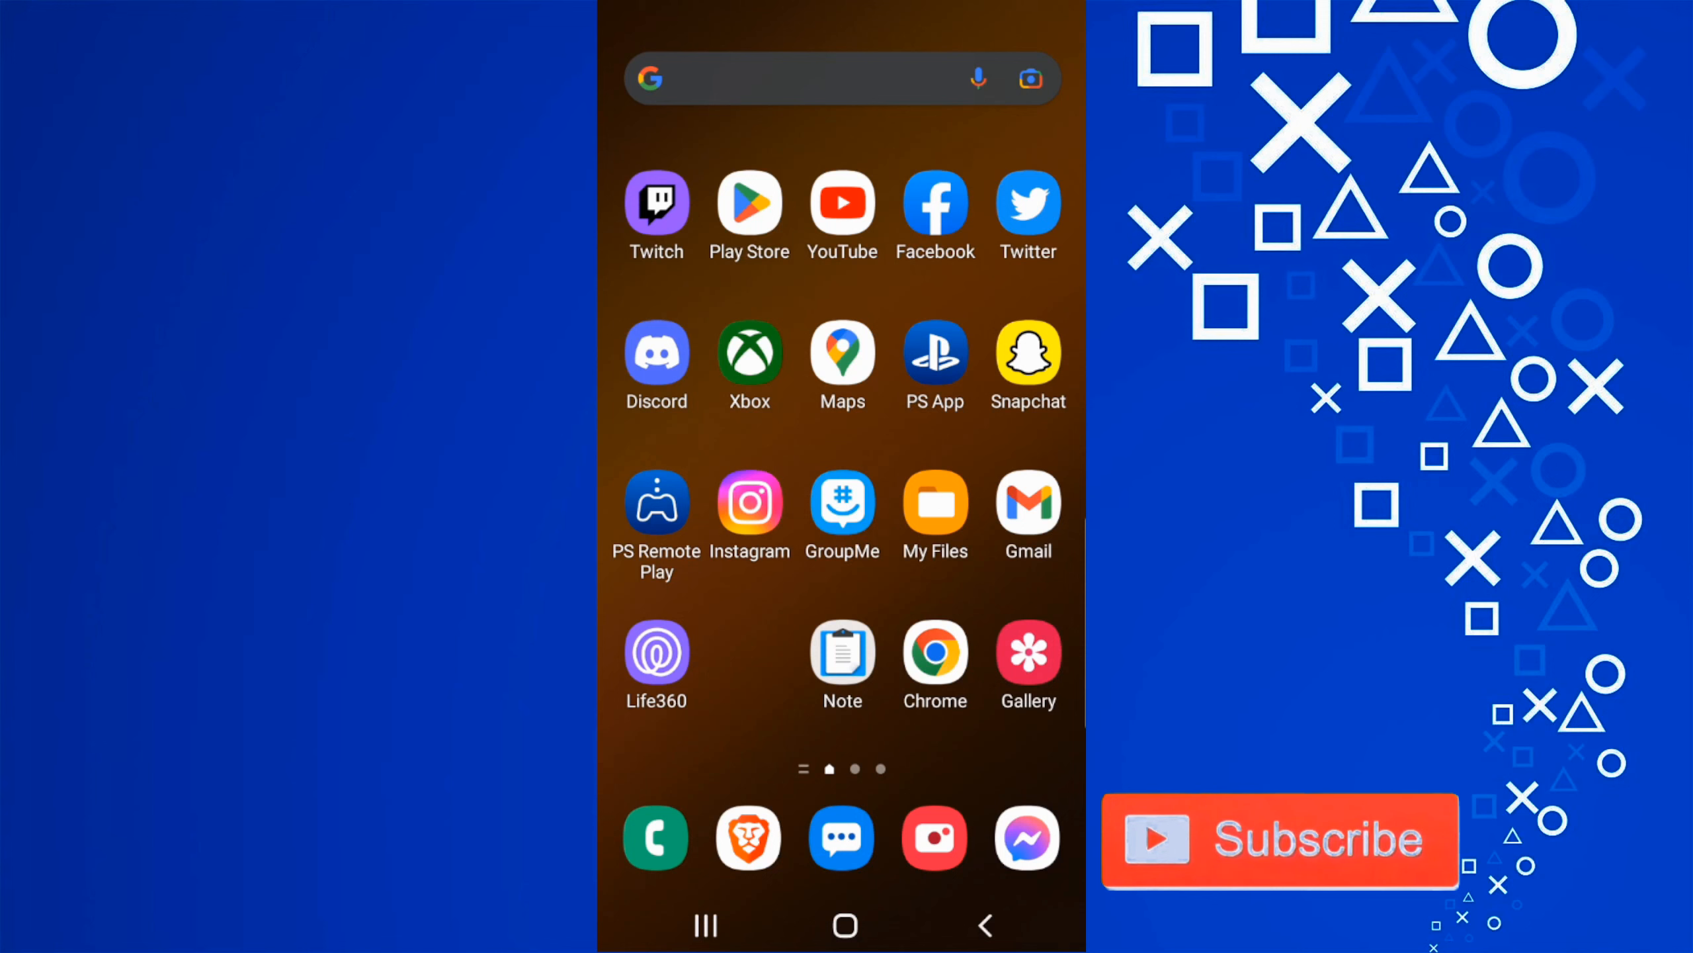
Launch Chrome from the Android home screen.
click(934, 645)
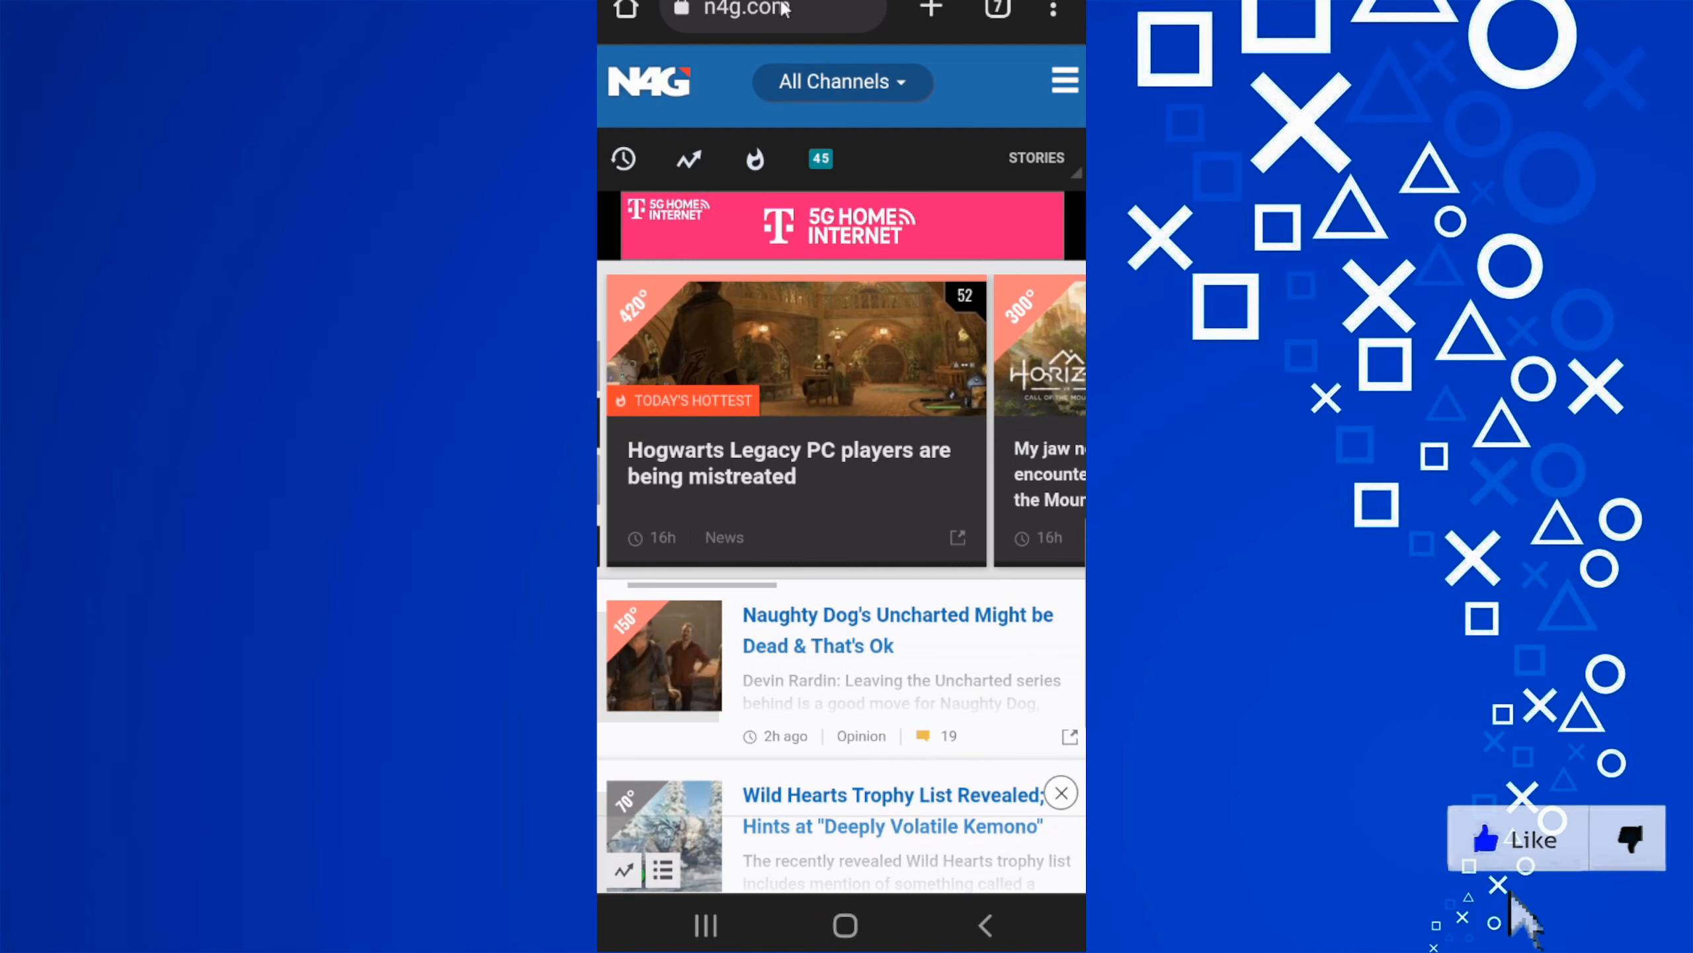
Load the YouTube home page by typing 'you' and choosing its suggestion.
text(you)
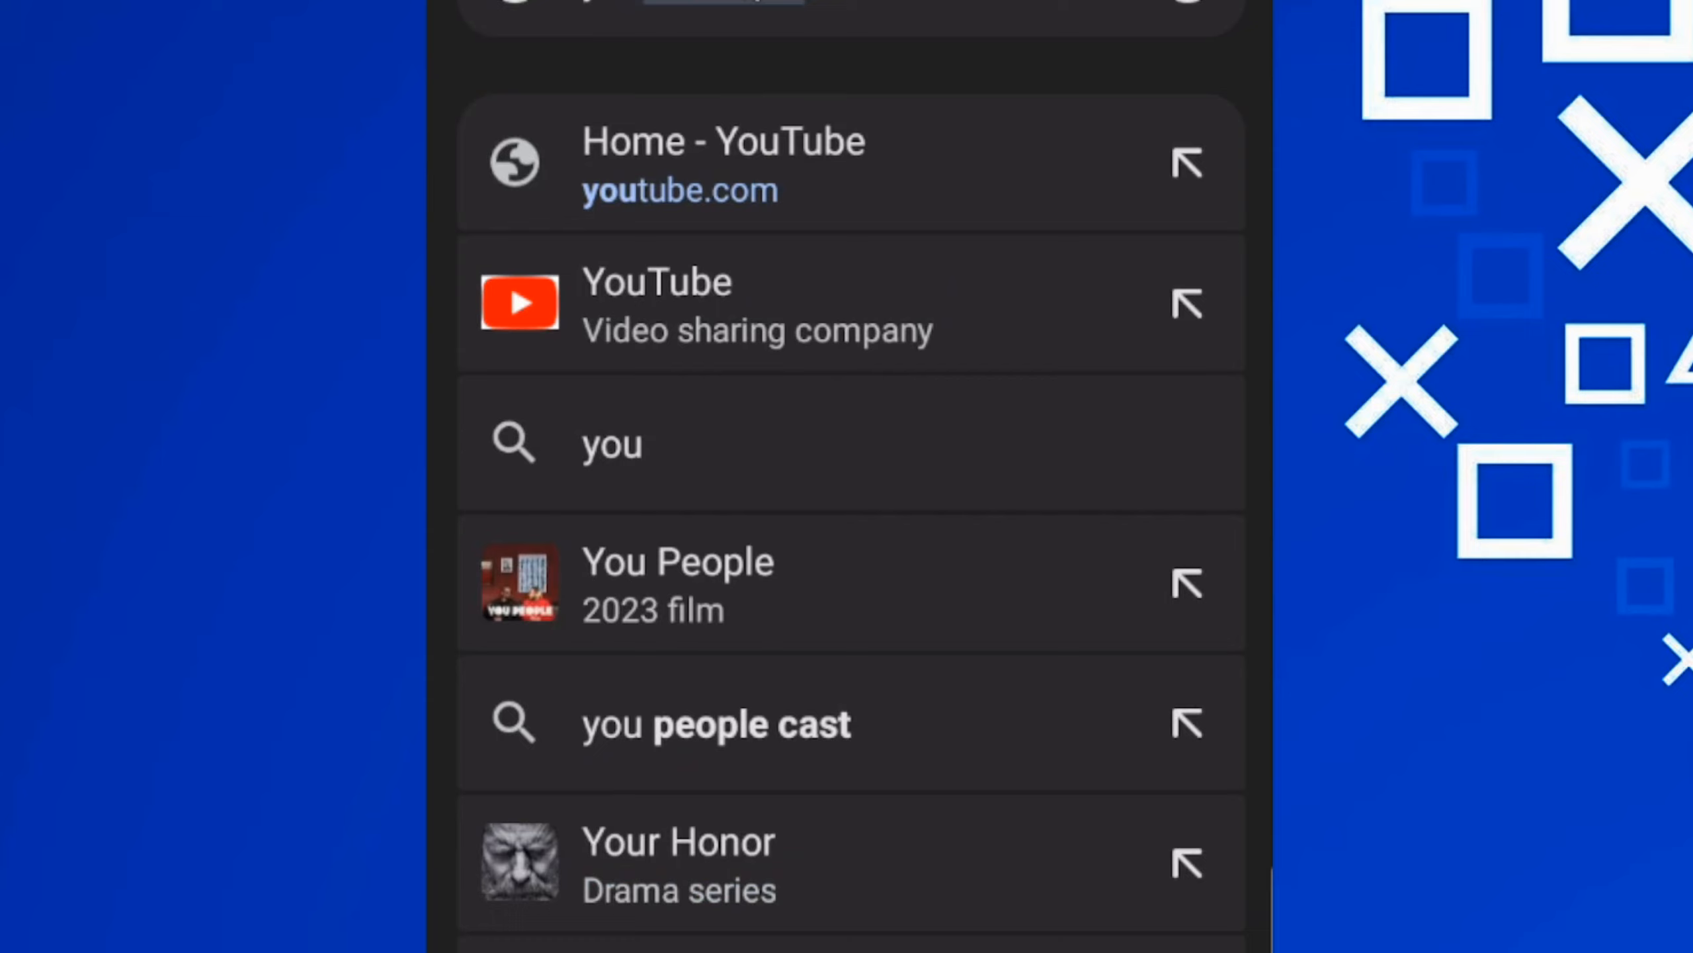
click(722, 165)
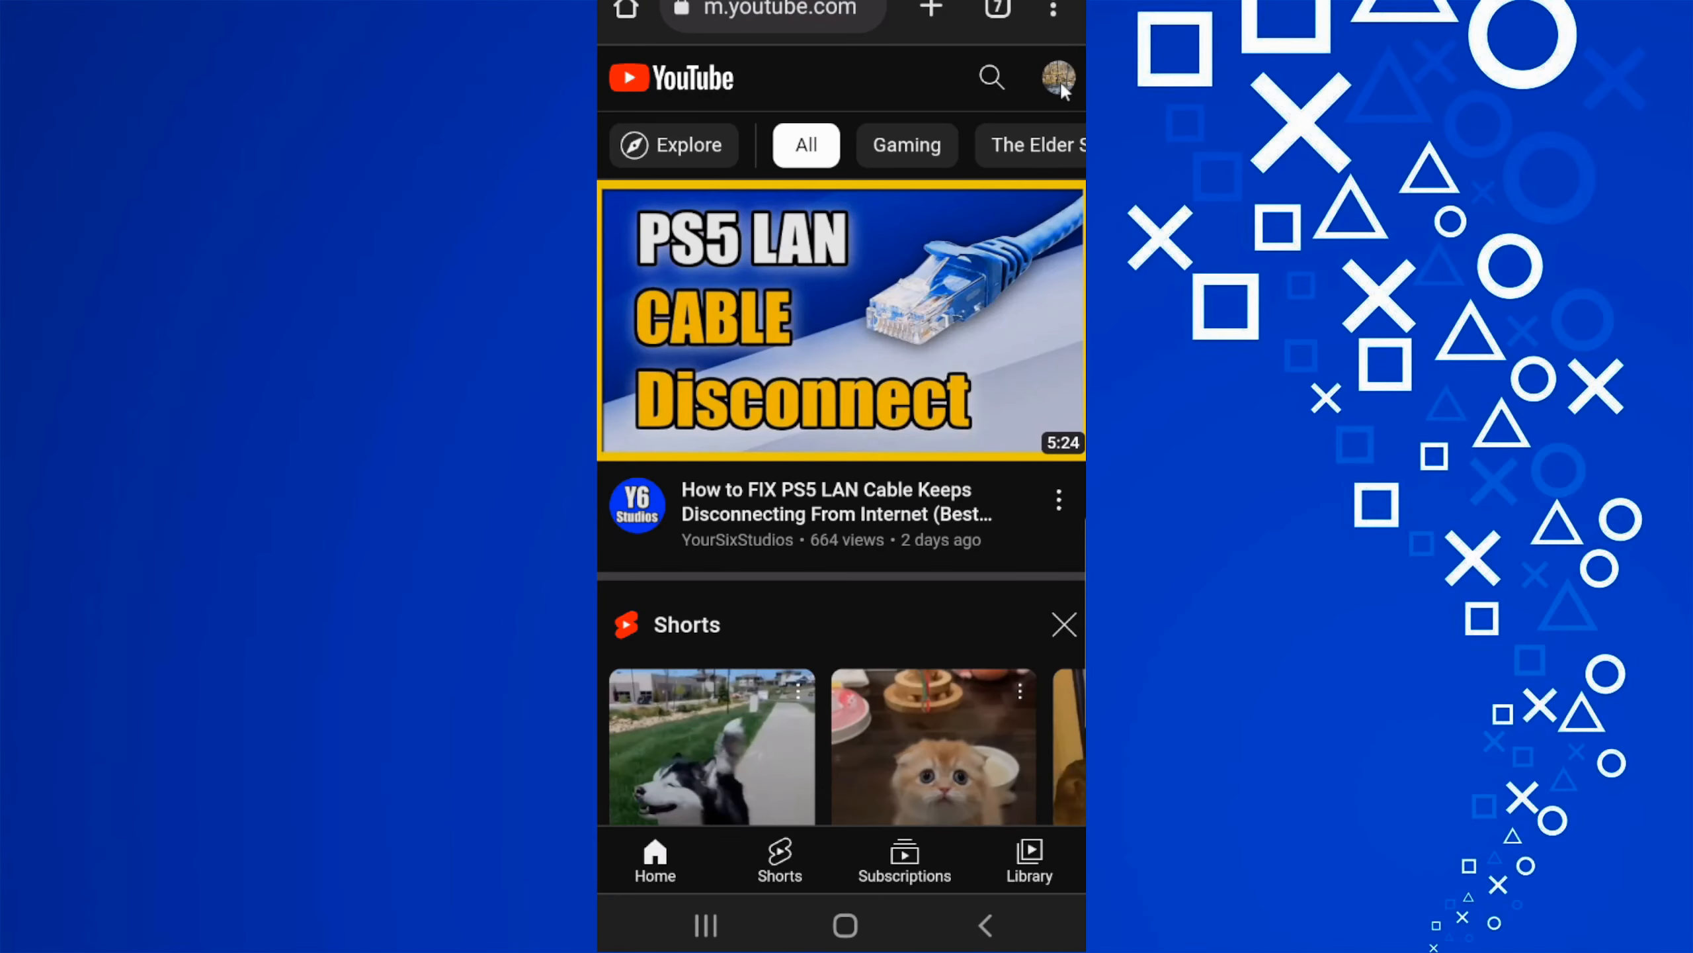
mouse_move(1062, 78)
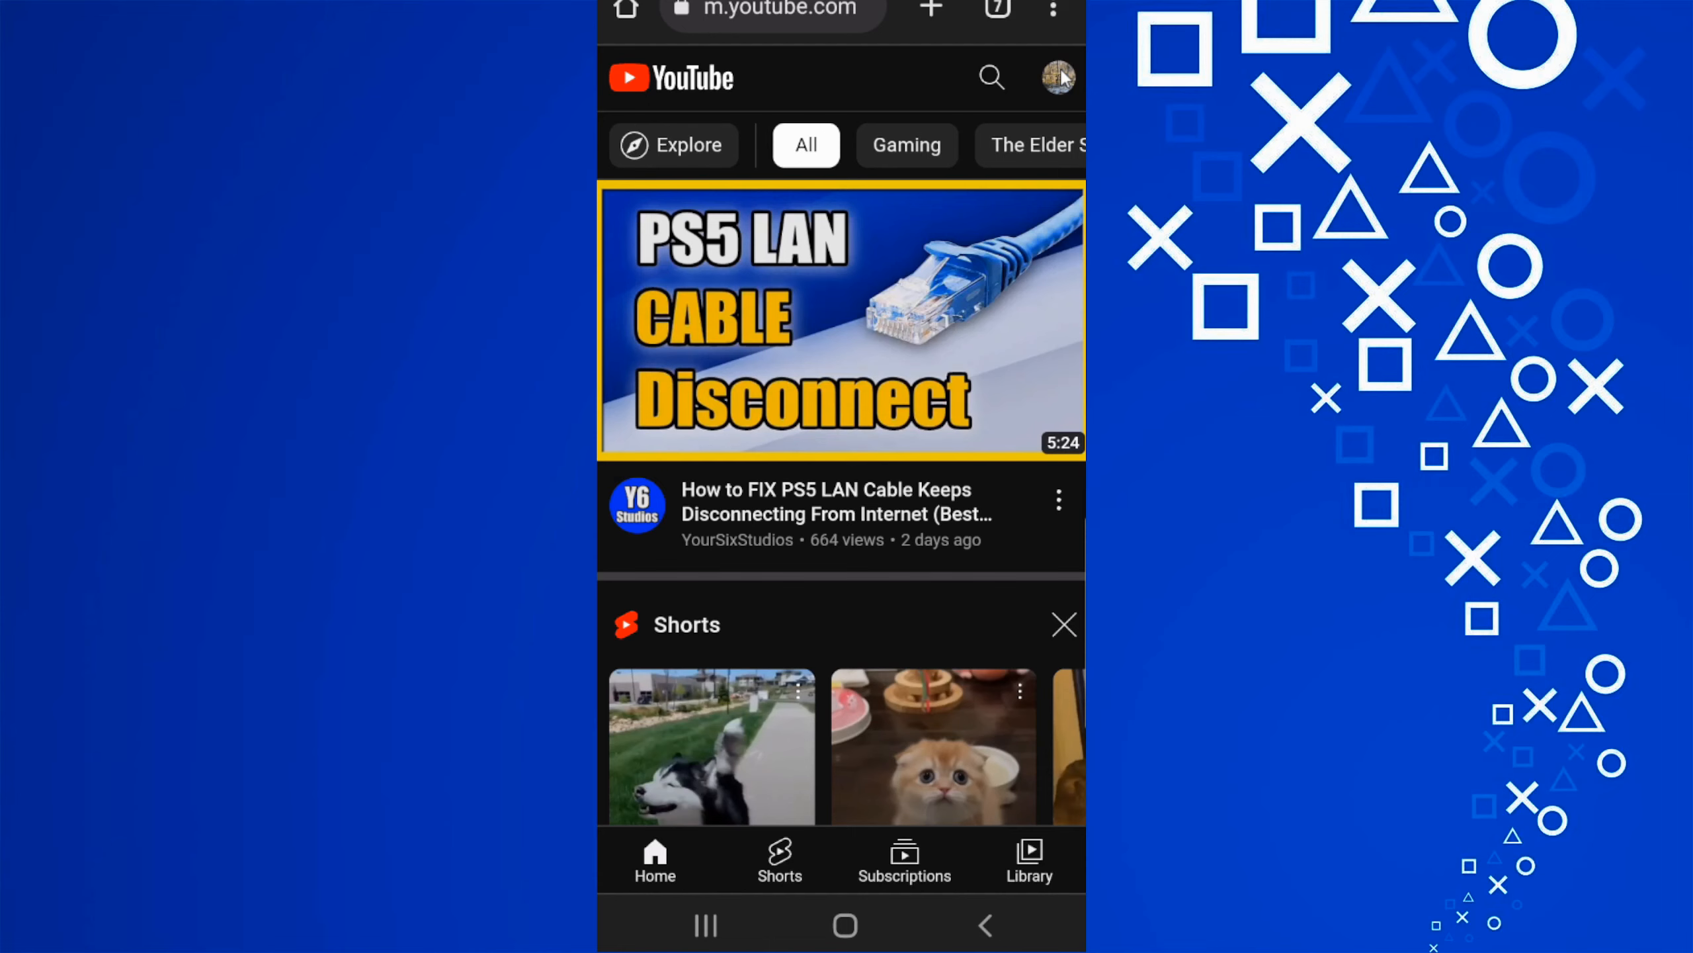
mouse_move(1058, 16)
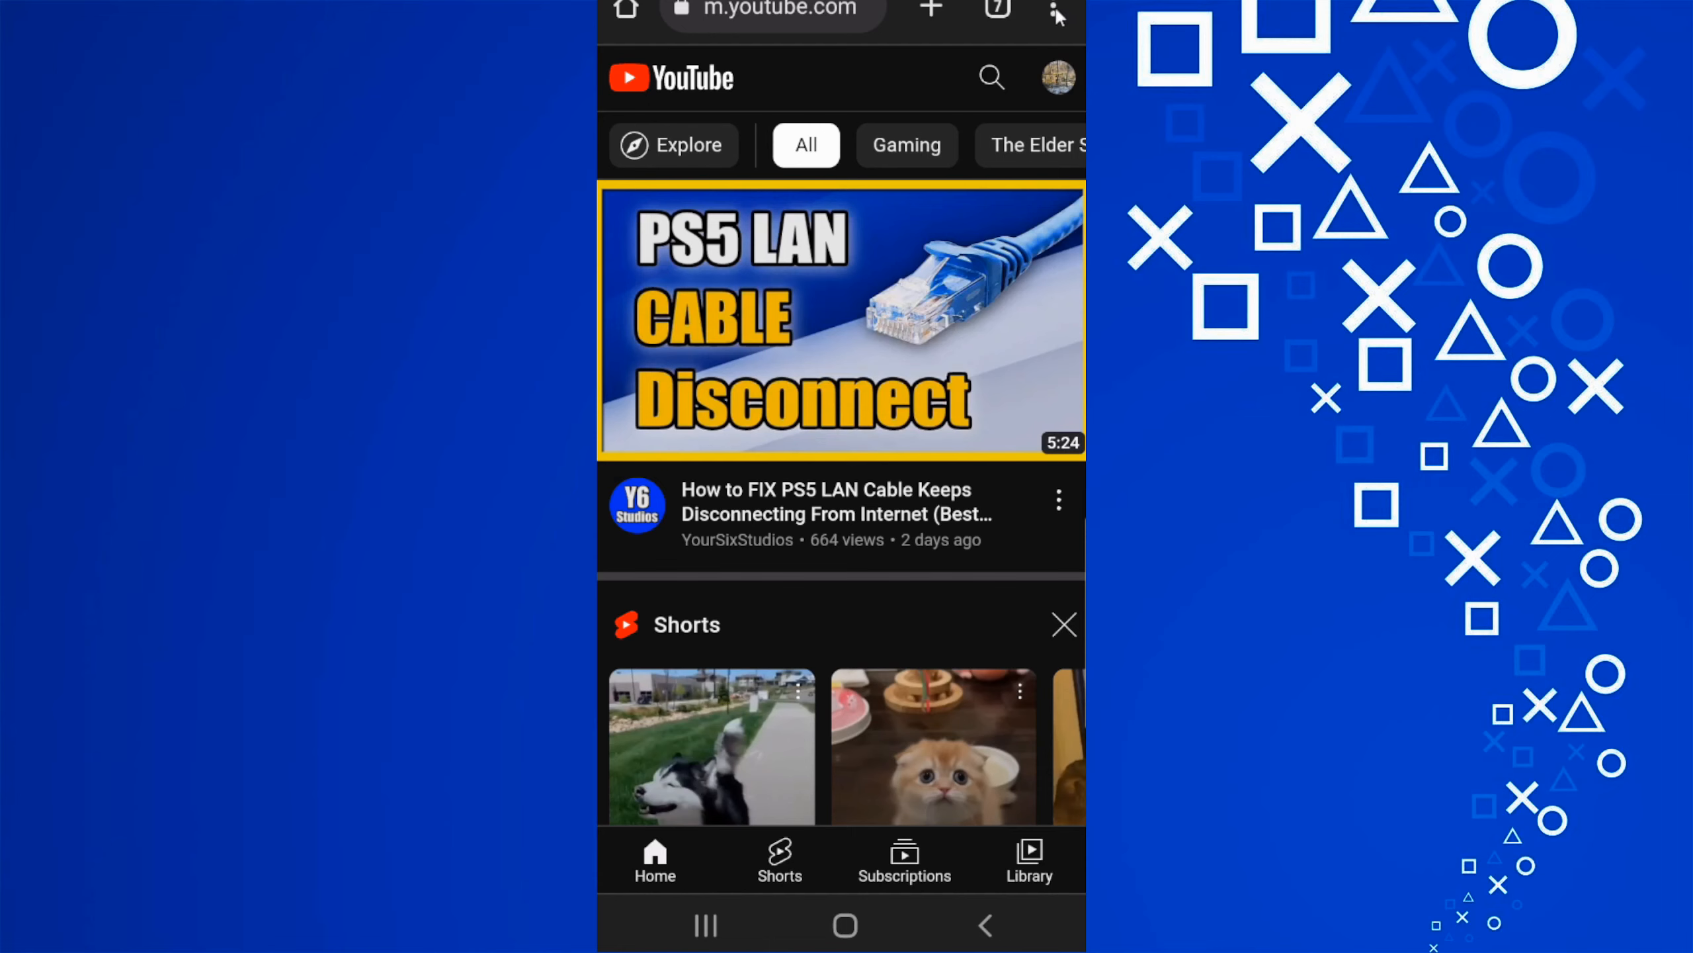
mouse_move(1048, 22)
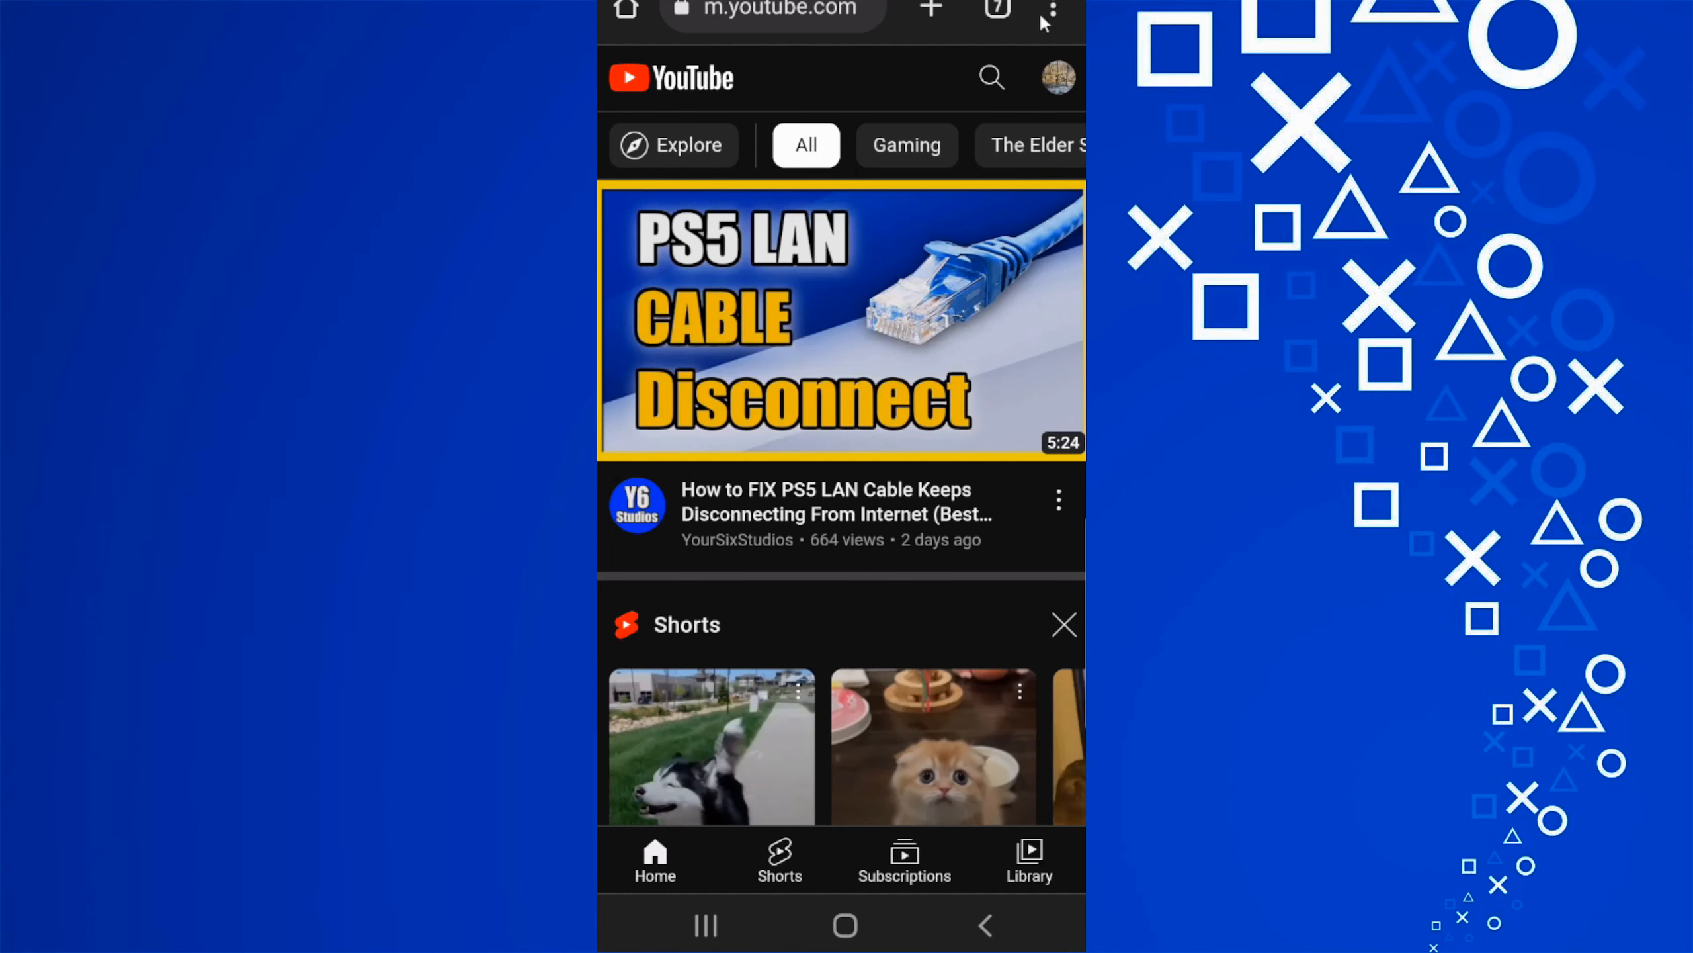
Enable Chrome's Desktop site option so YouTube shows its desktop version.
click(1047, 16)
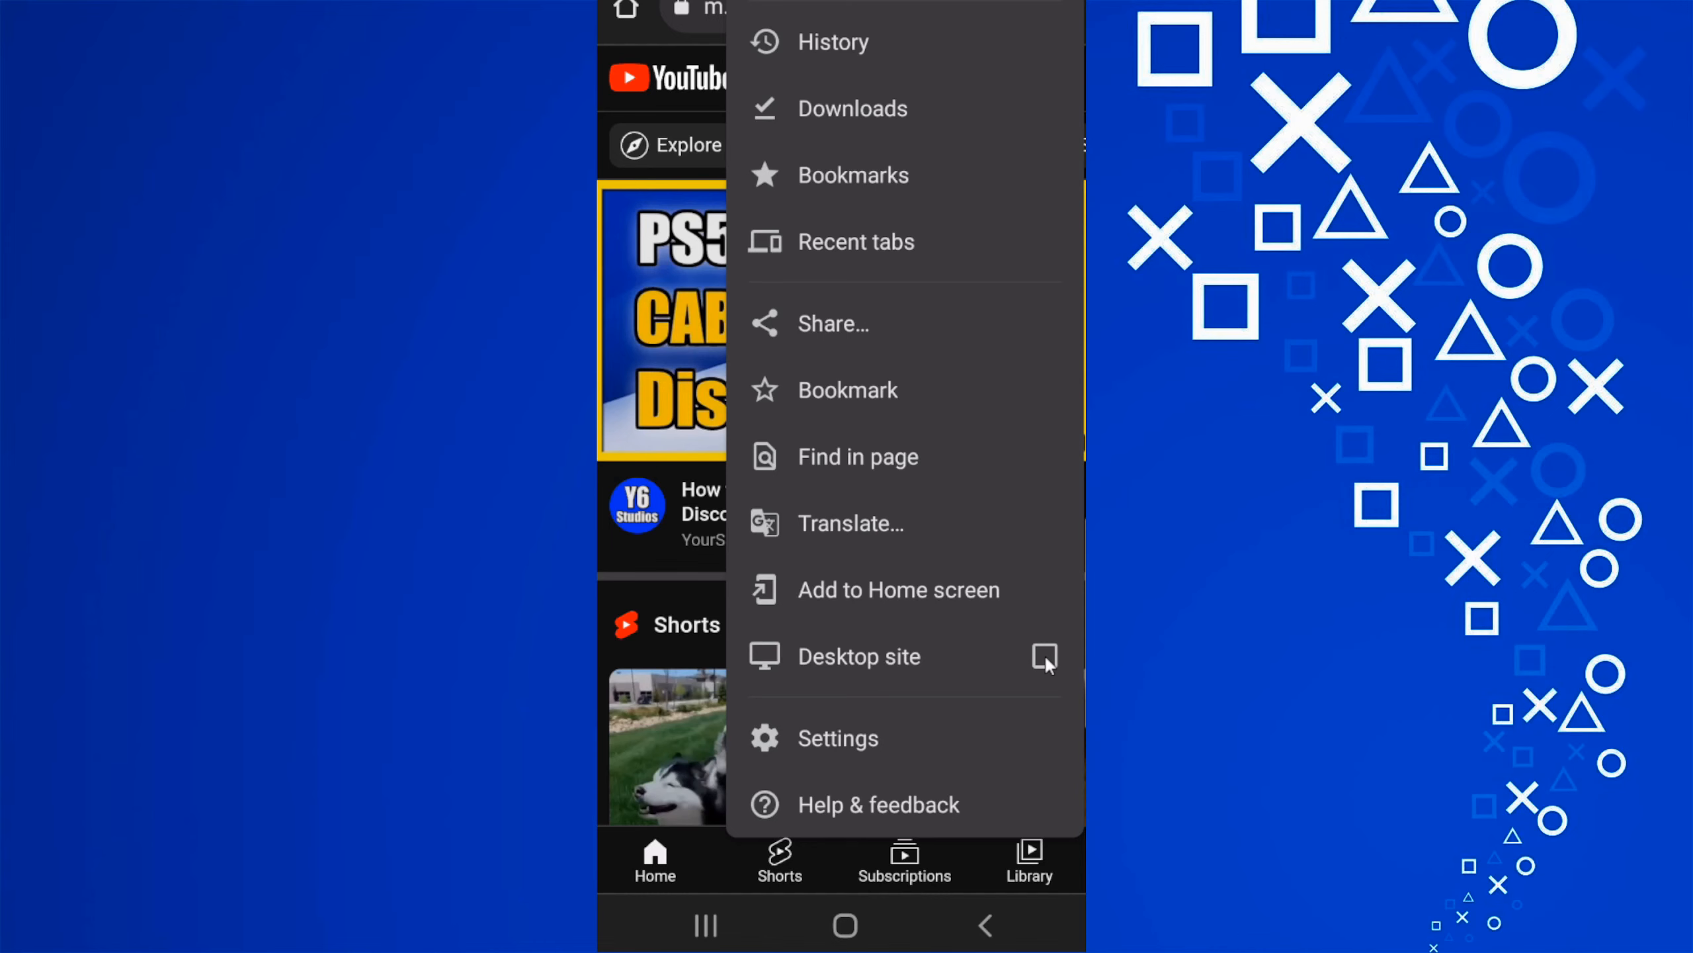
click(857, 657)
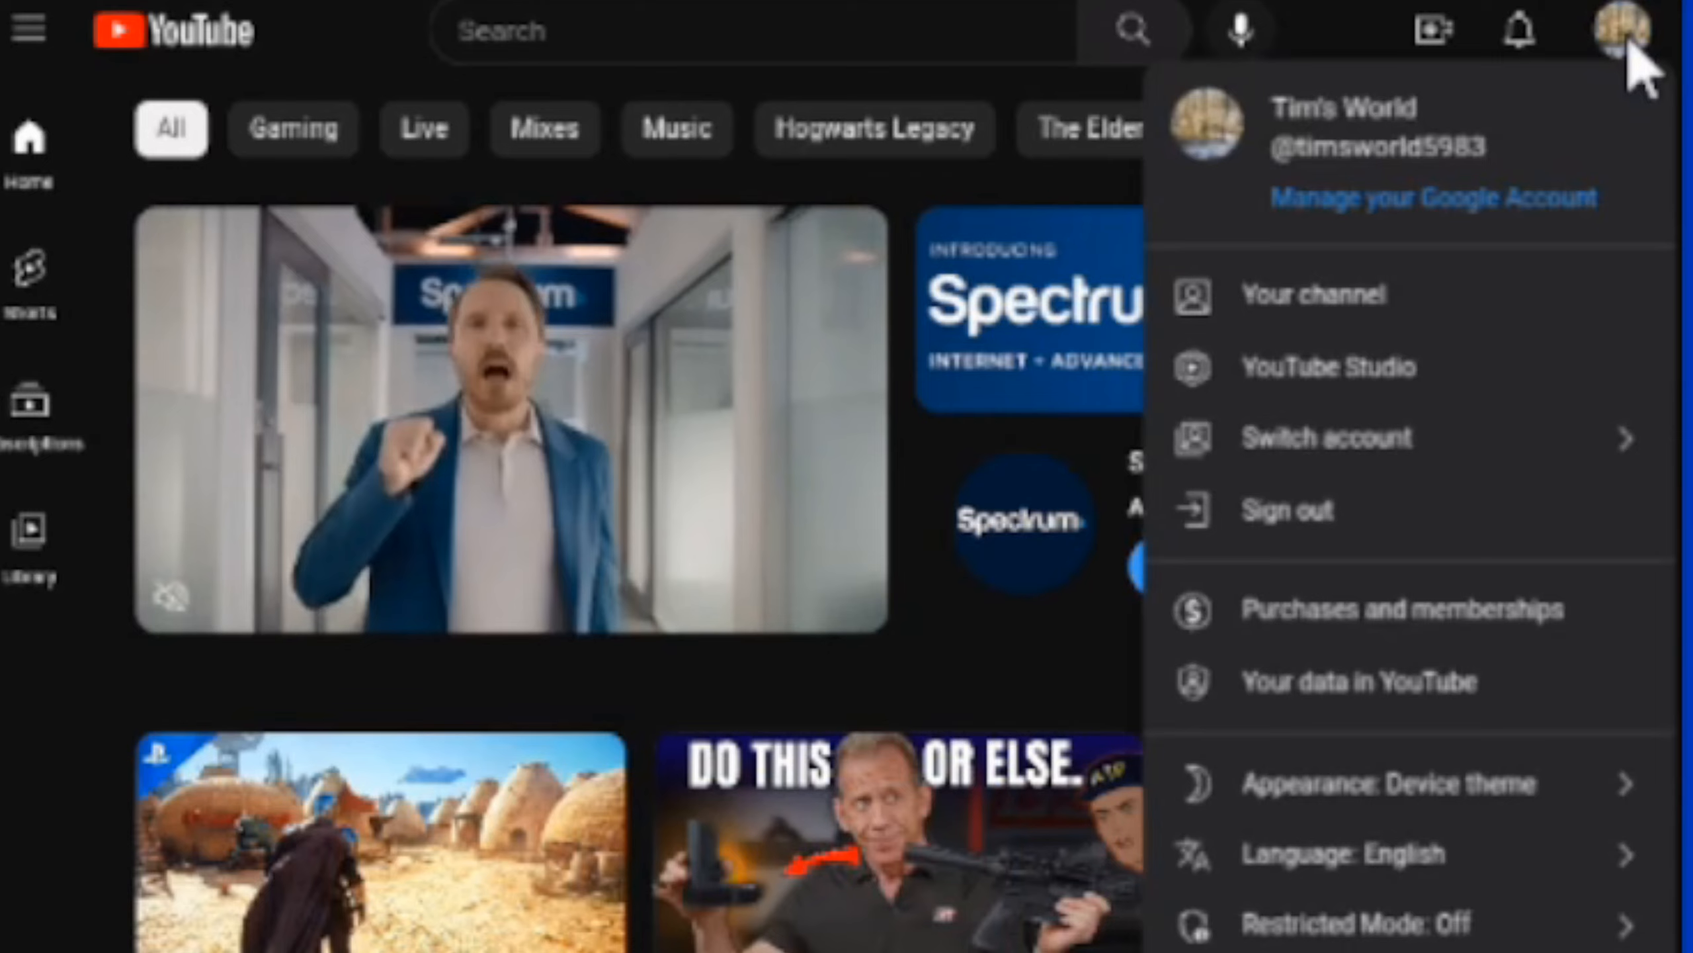
mouse_move(1403, 422)
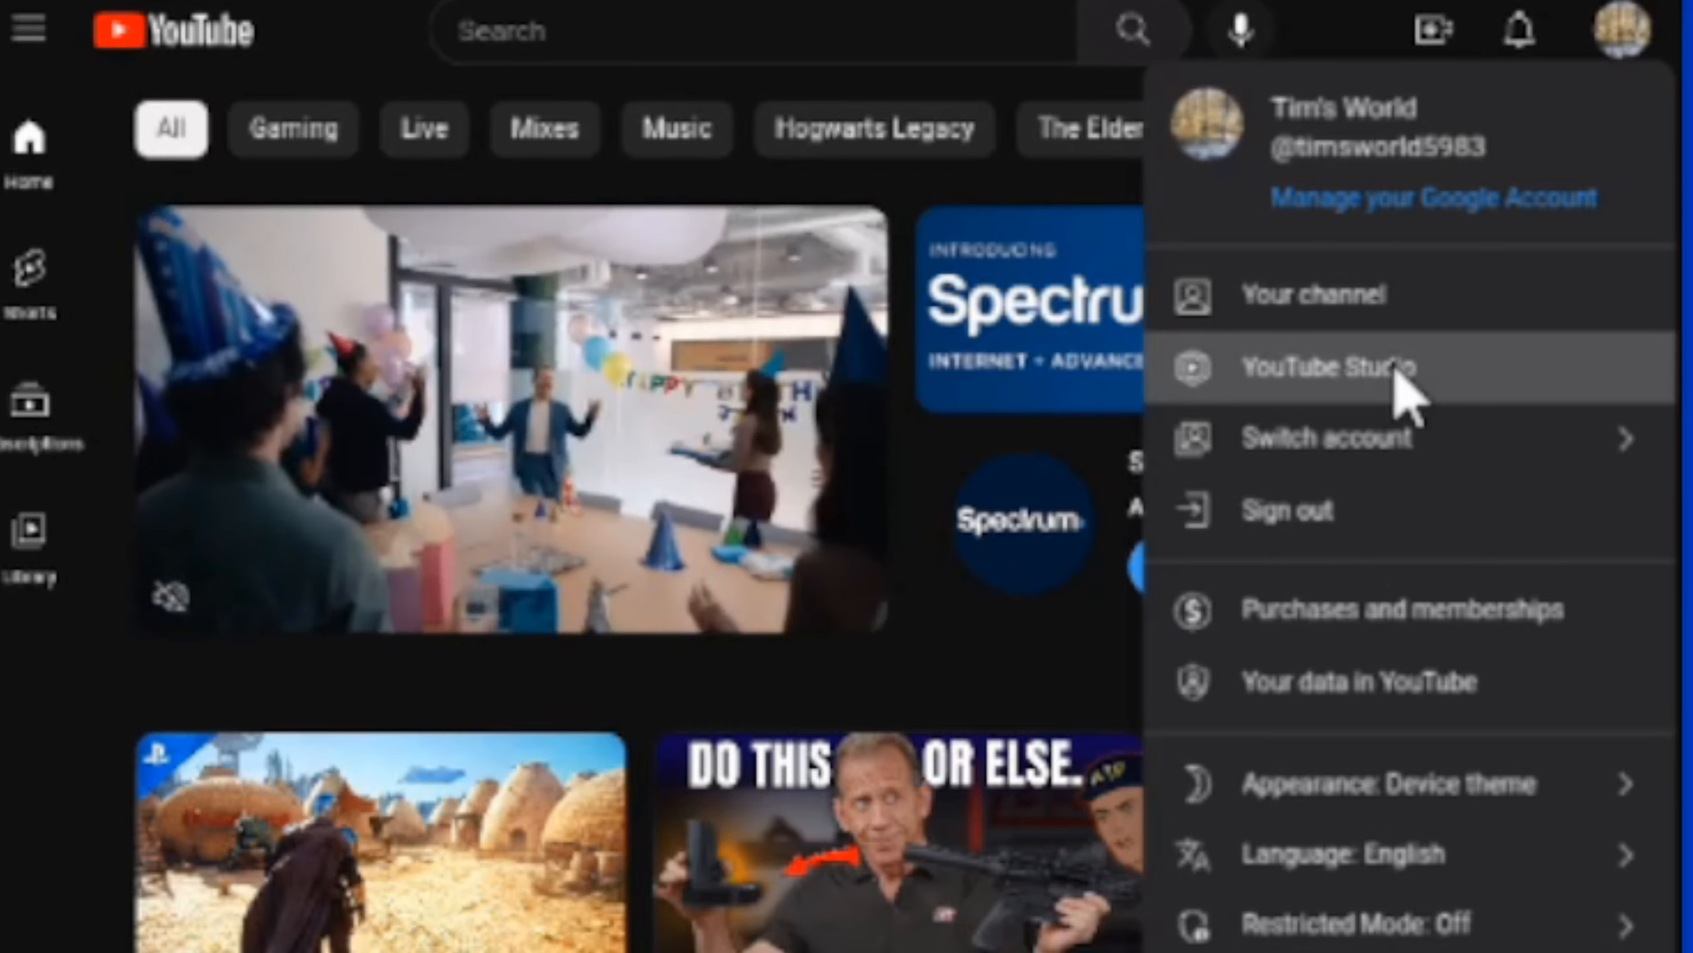
Open YouTube Studio from the signed-in account menu.
click(1322, 365)
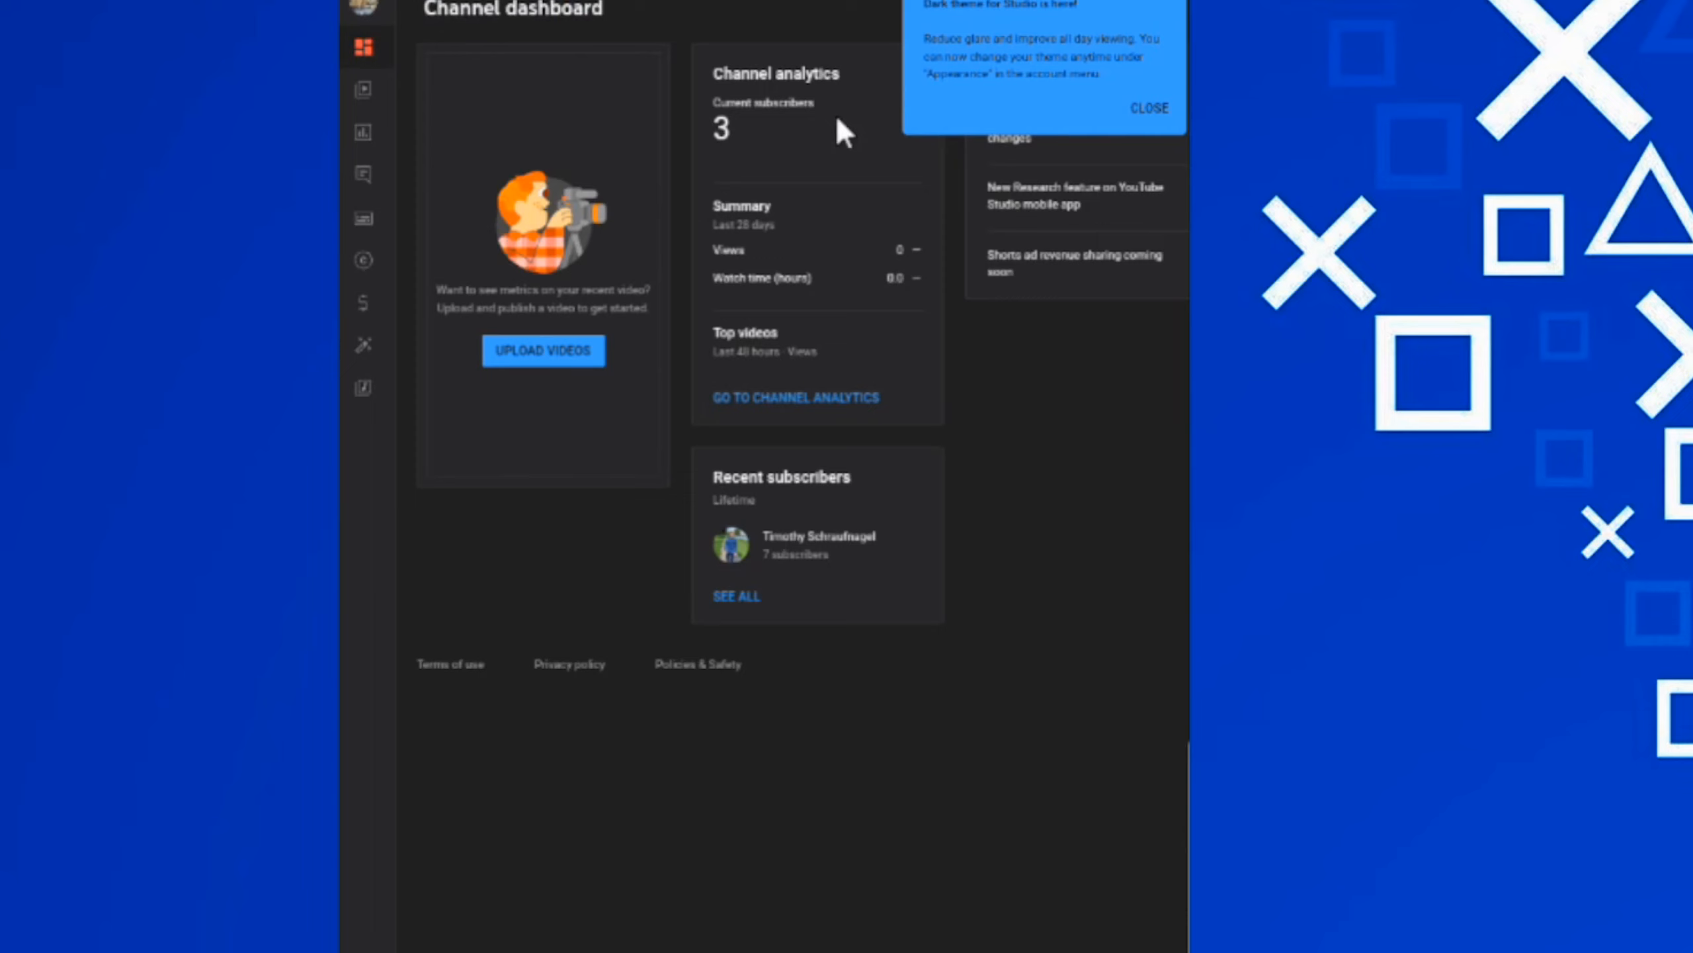
Close the dark theme and channel customization tips, then open the full Subscribers list.
click(1148, 108)
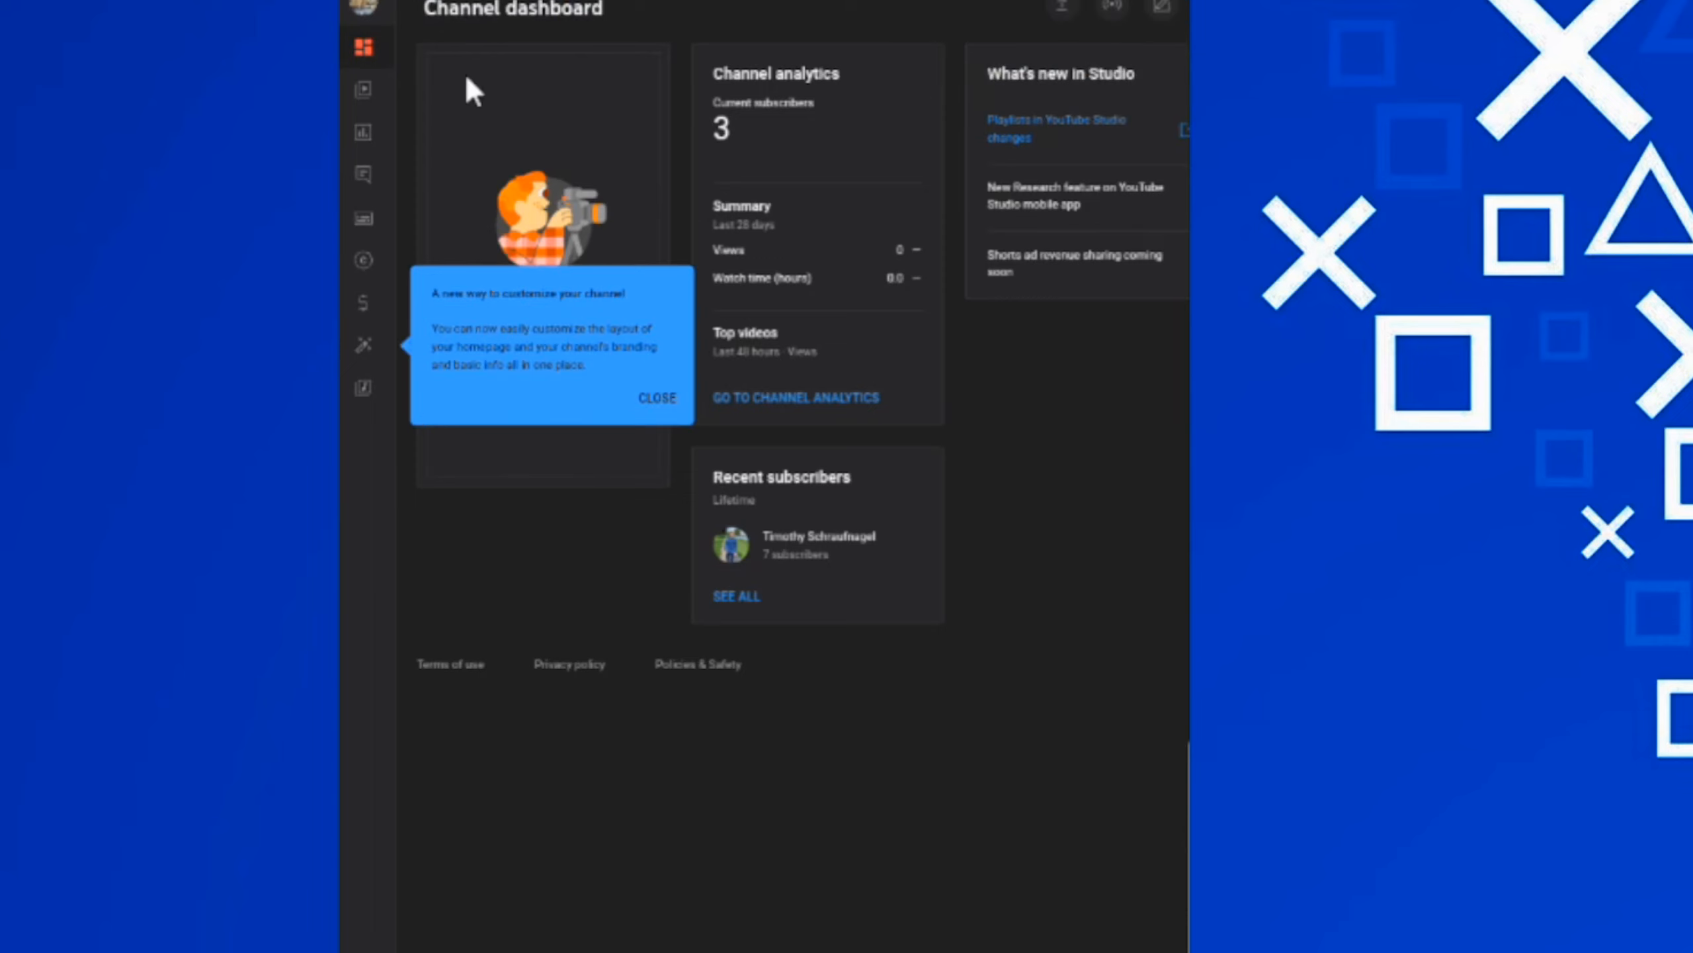
click(655, 397)
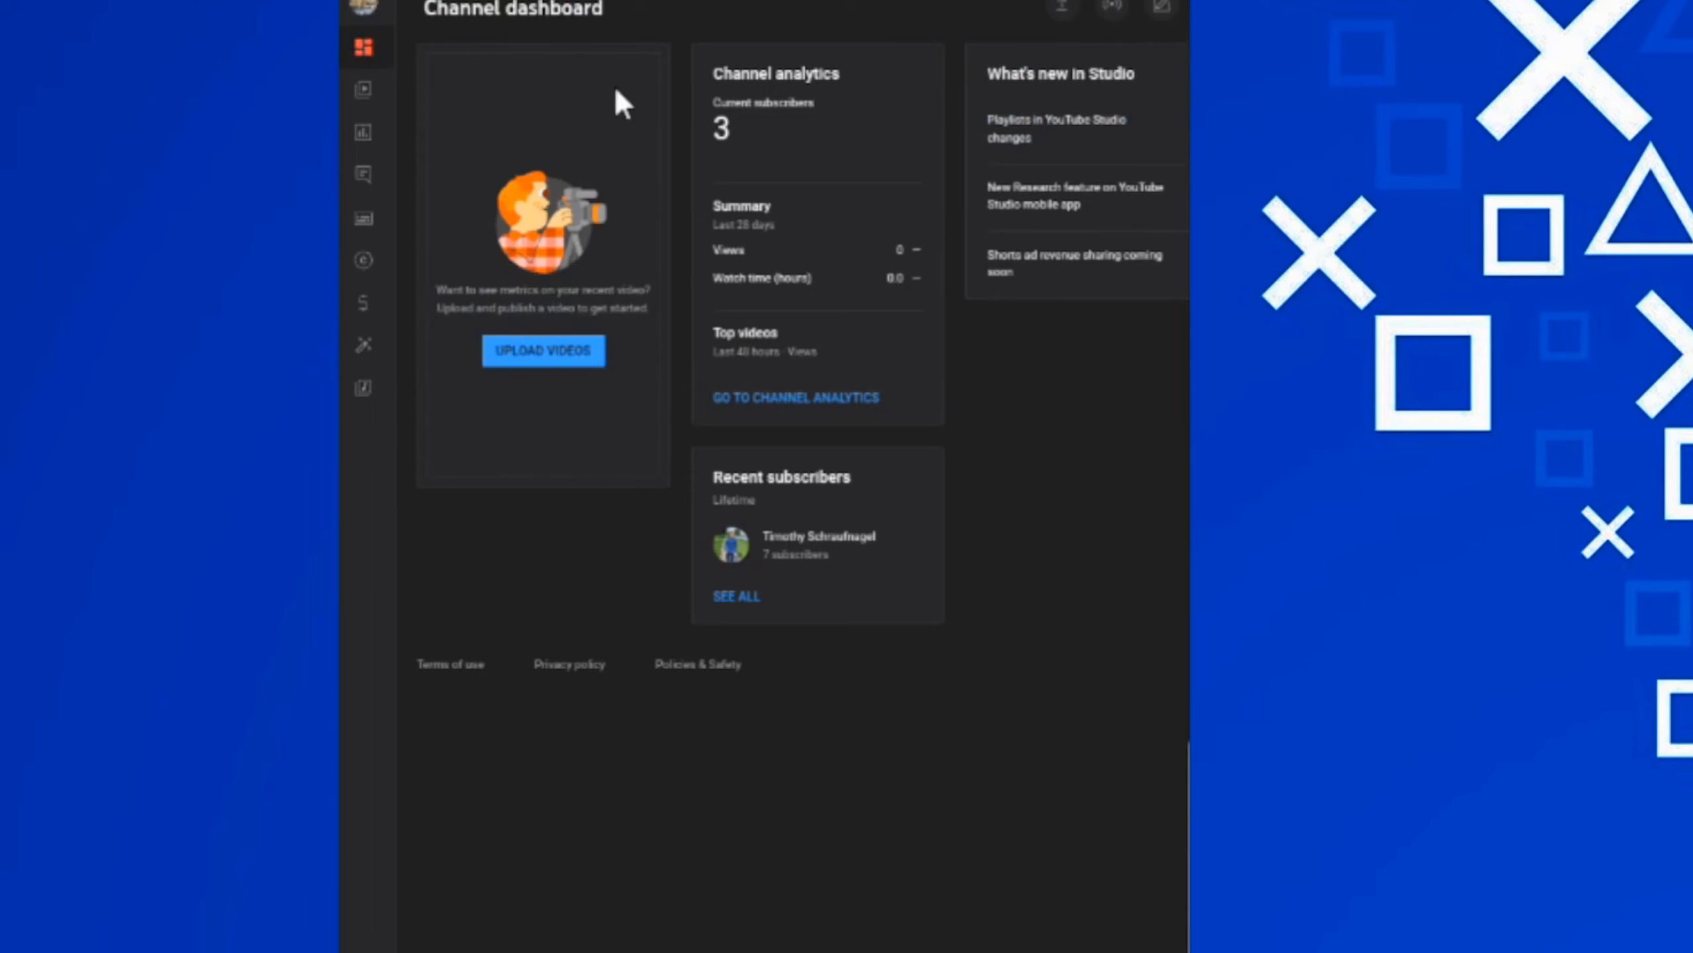
mouse_move(364, 46)
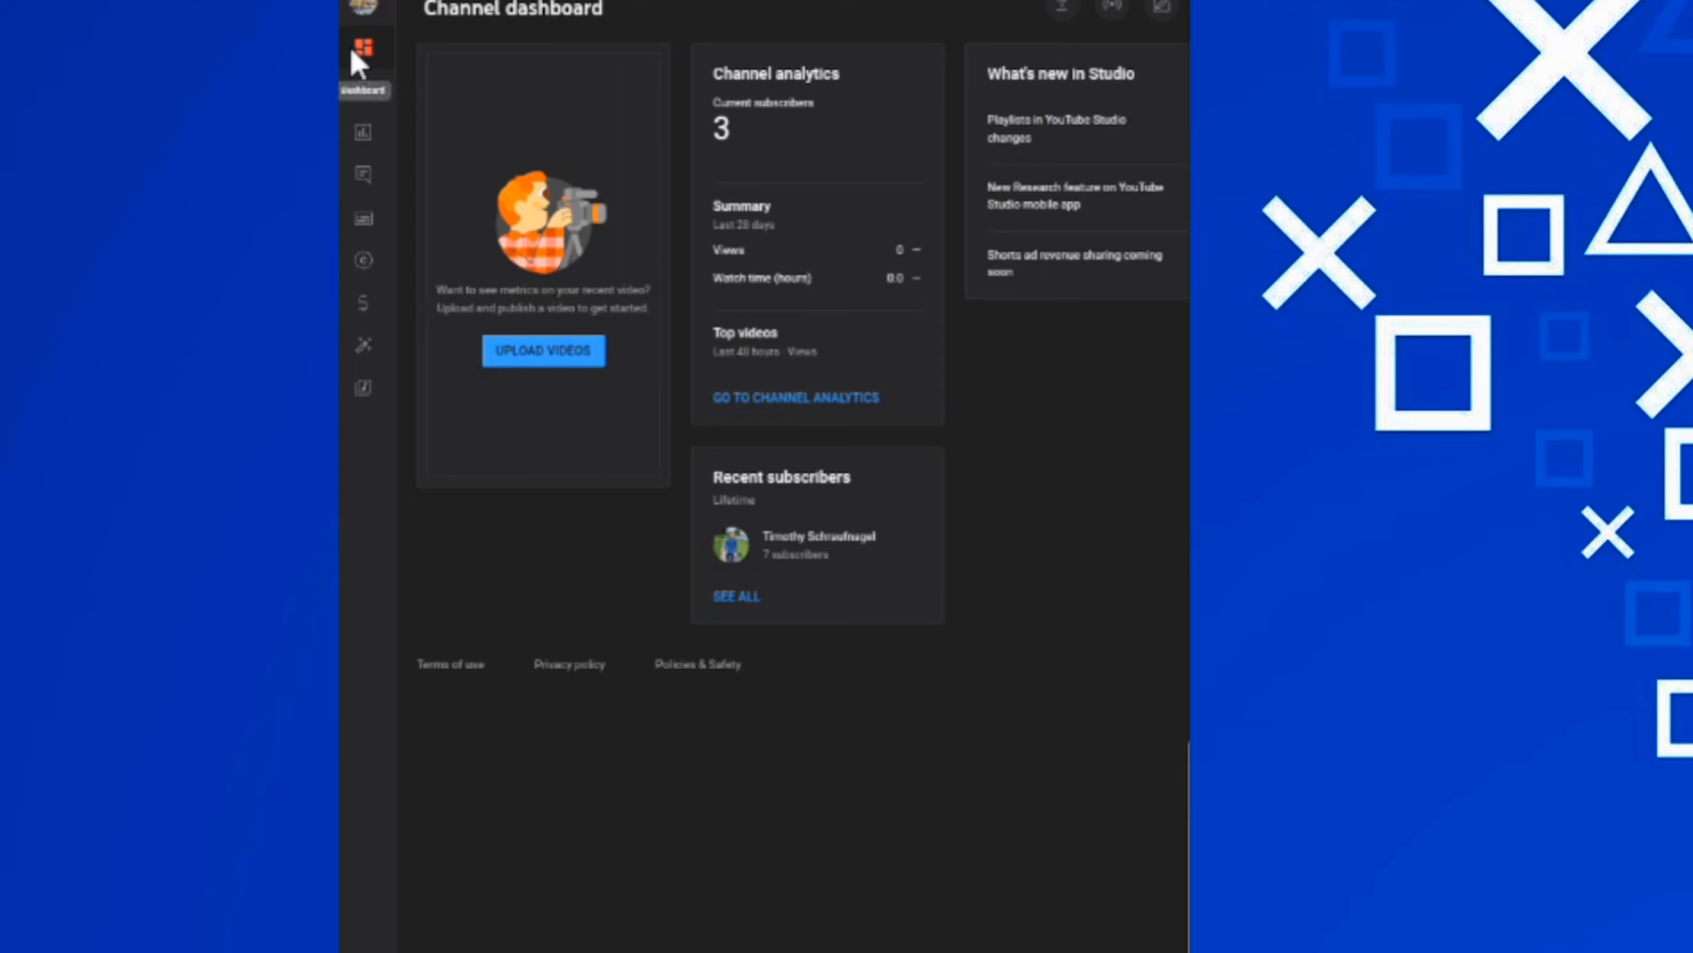
mouse_move(751, 501)
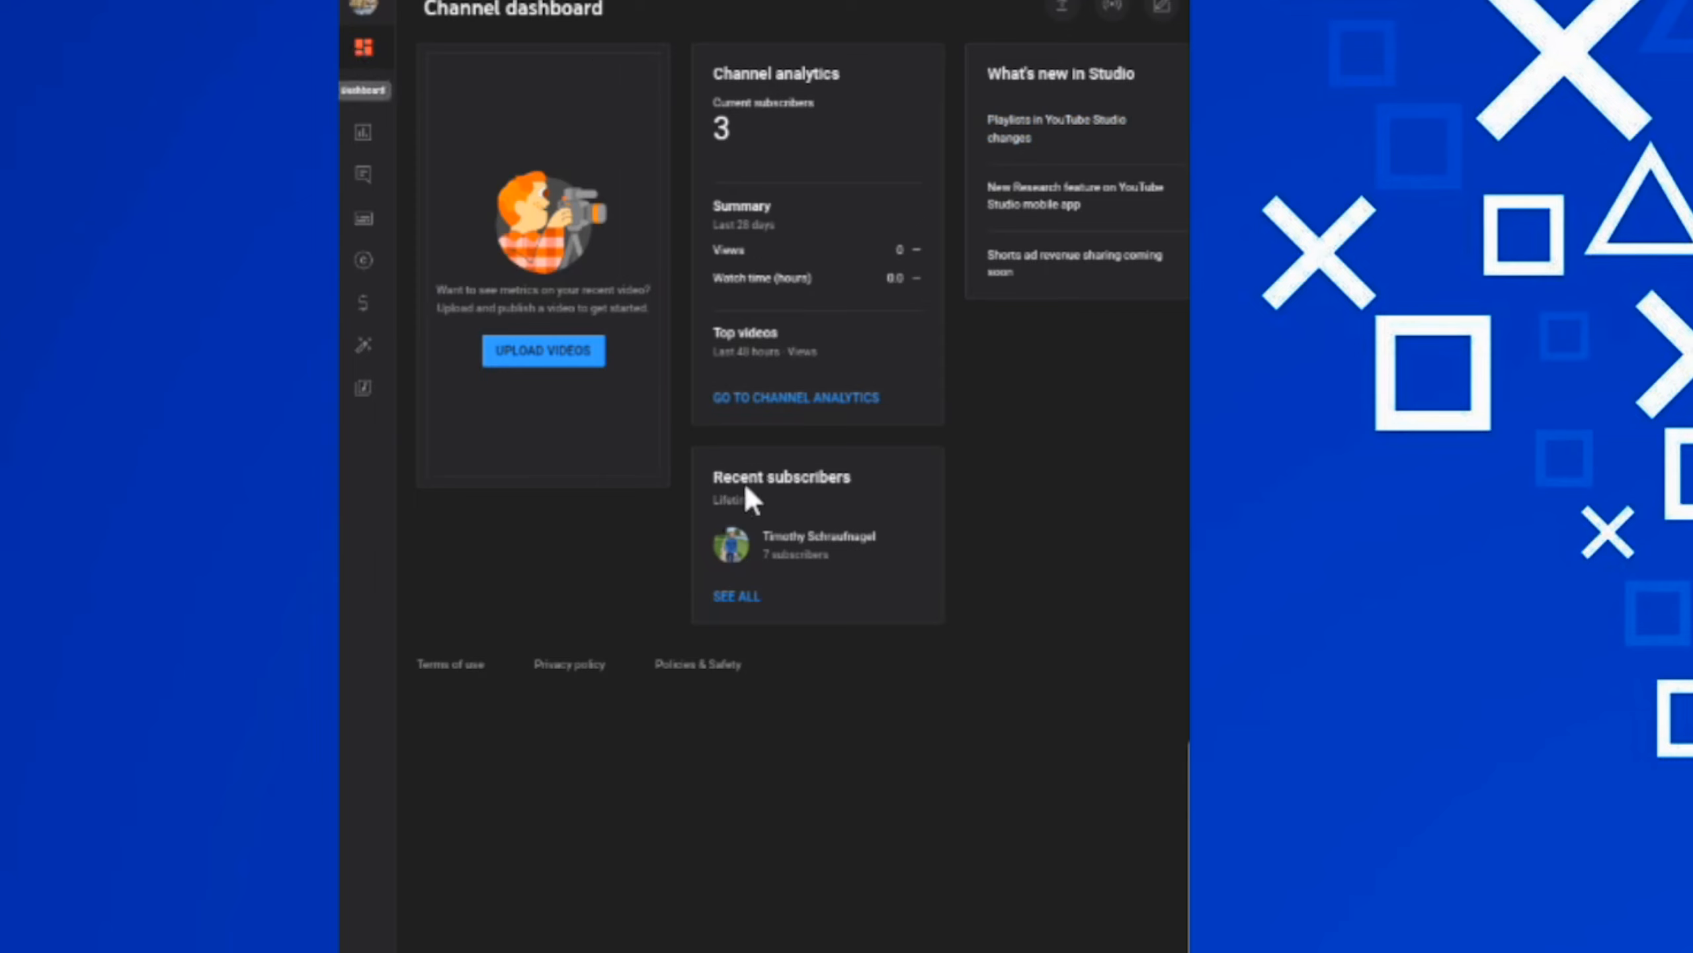
mouse_move(743, 613)
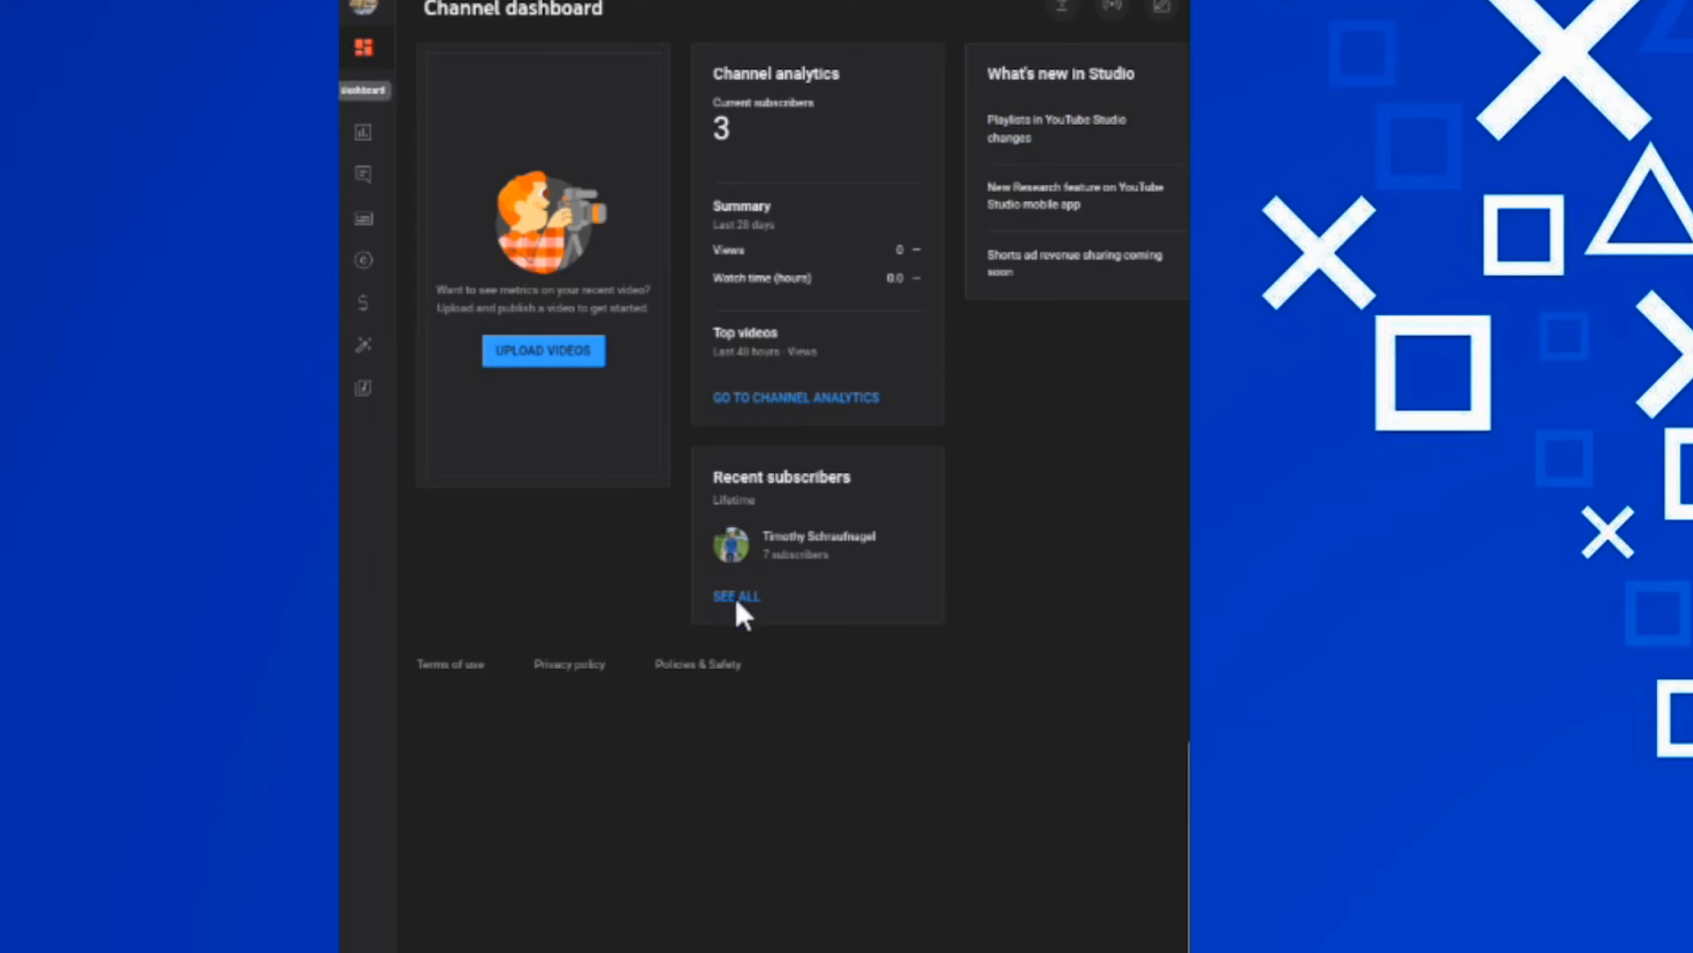
click(735, 595)
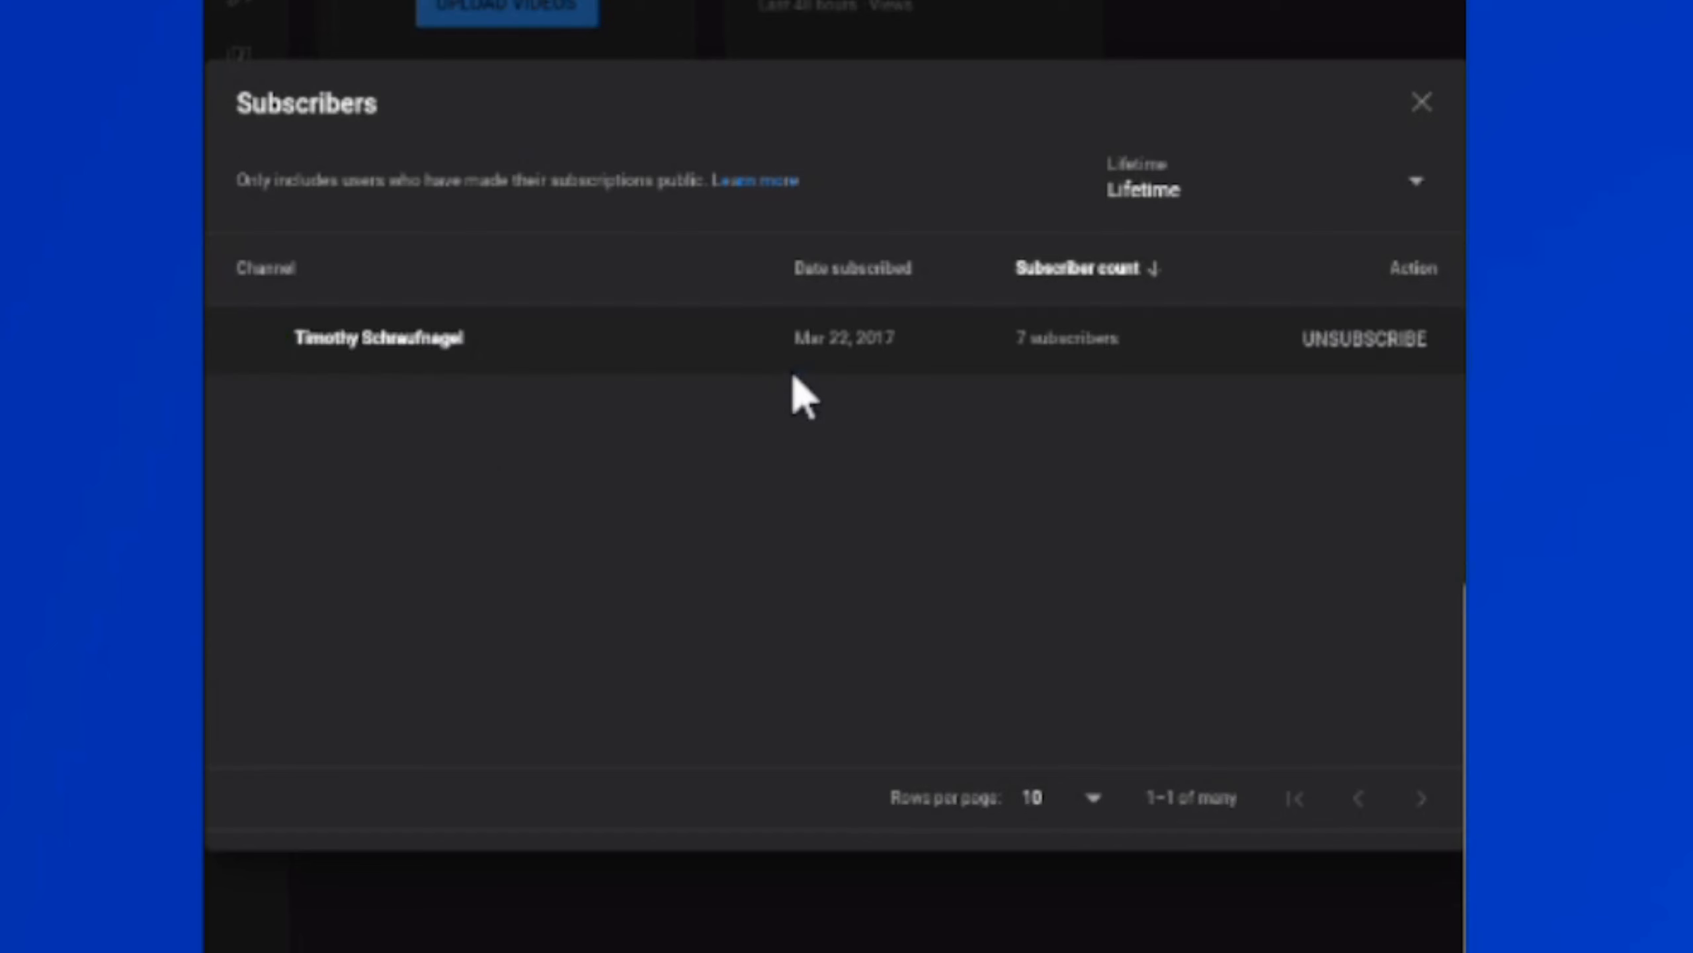
mouse_move(703, 321)
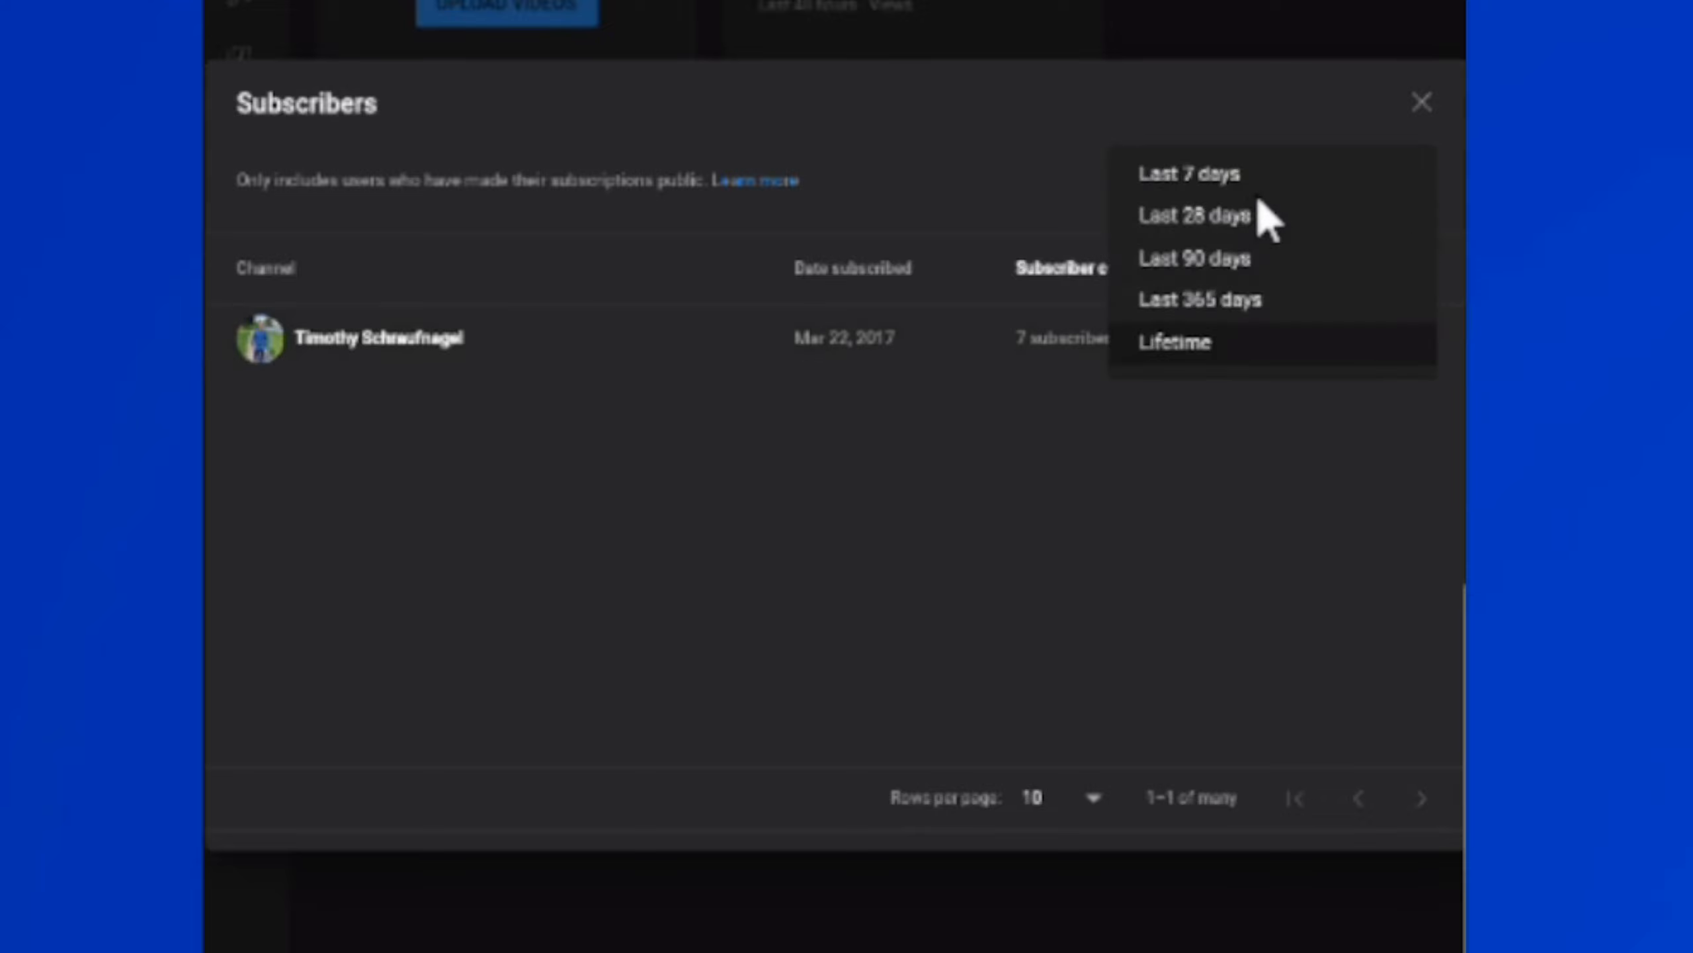
mouse_move(1258, 243)
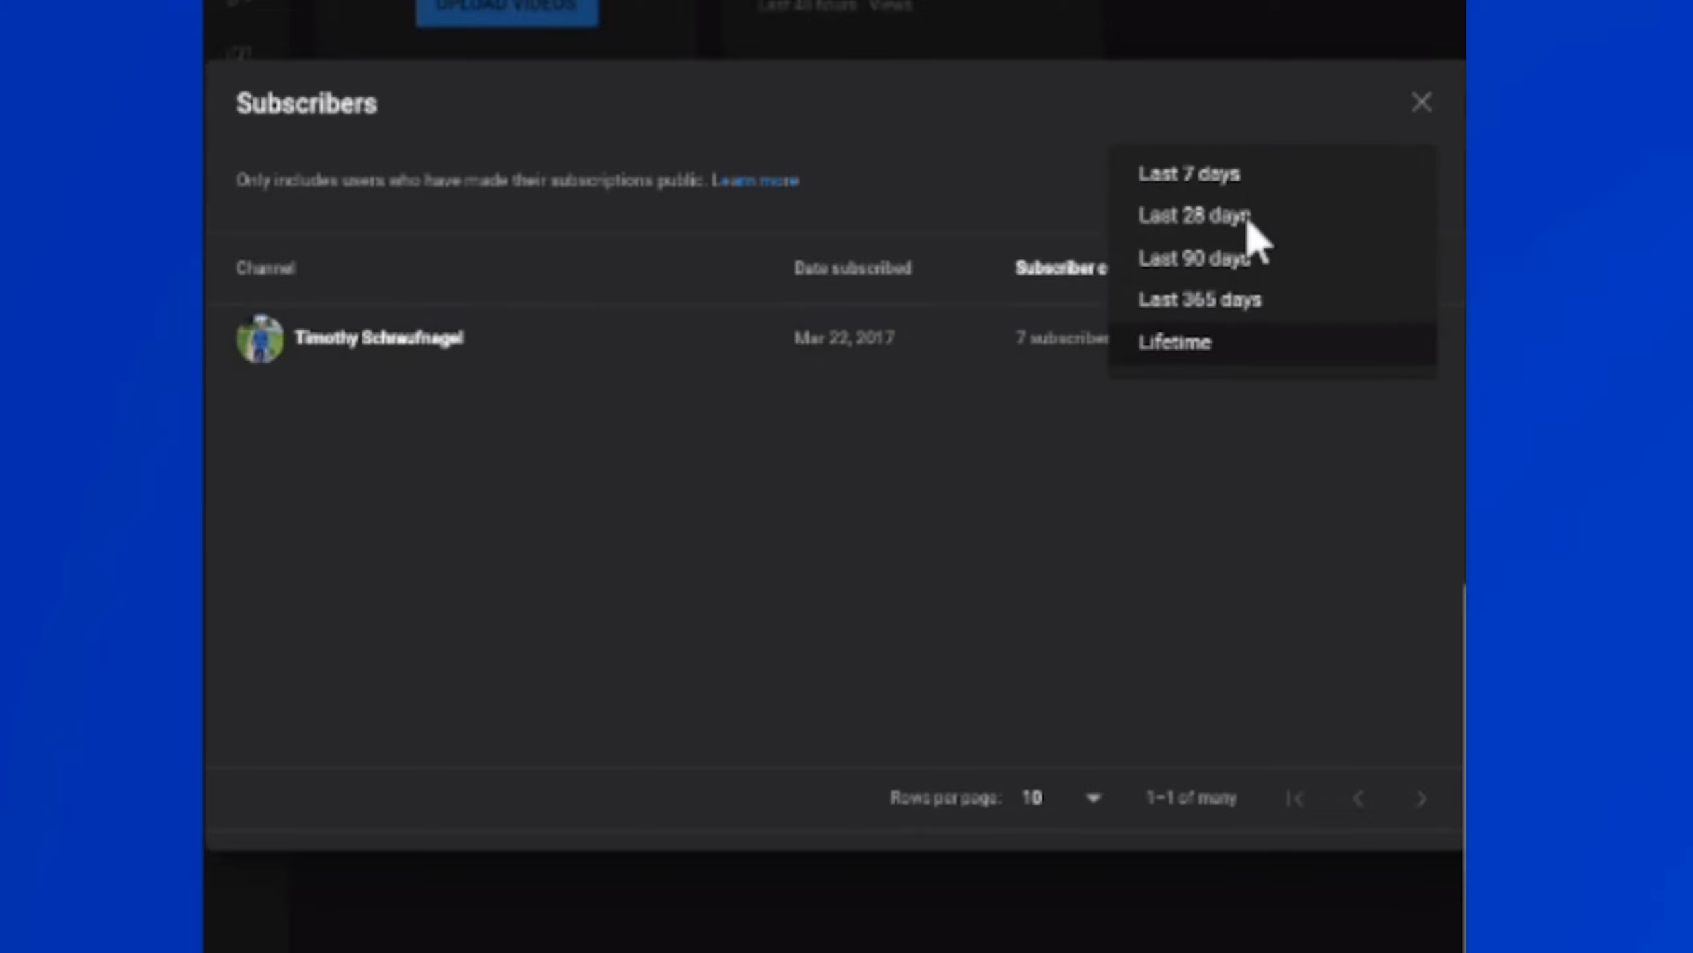
mouse_move(1269, 340)
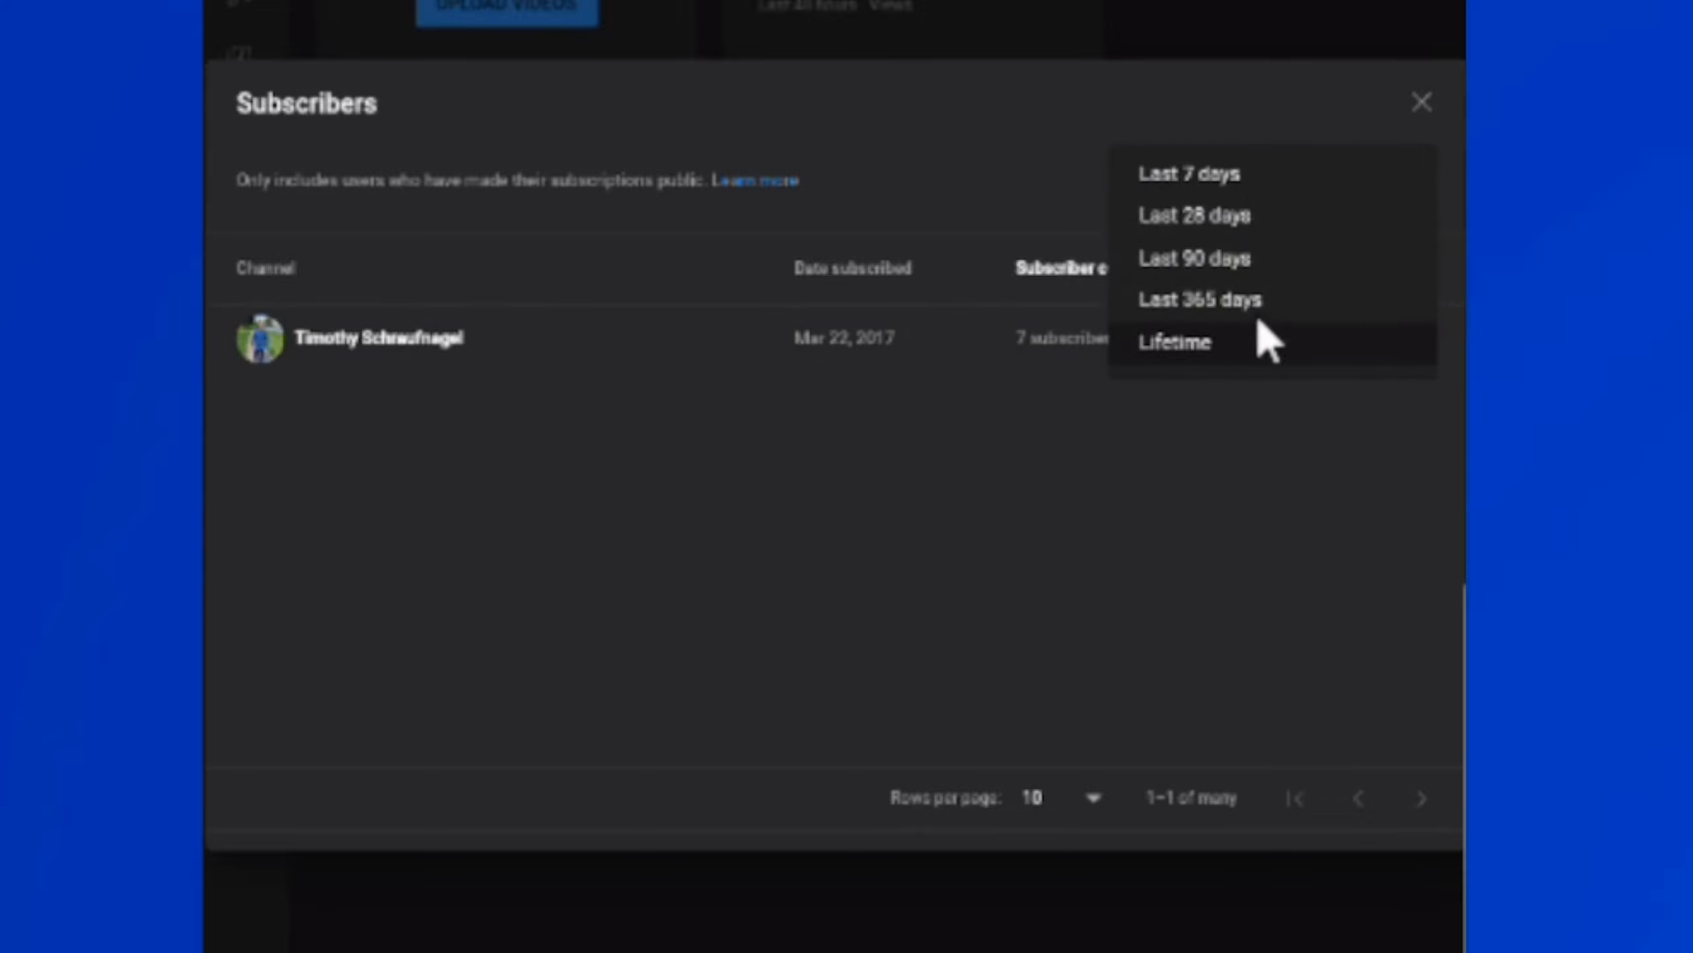
mouse_move(1243, 373)
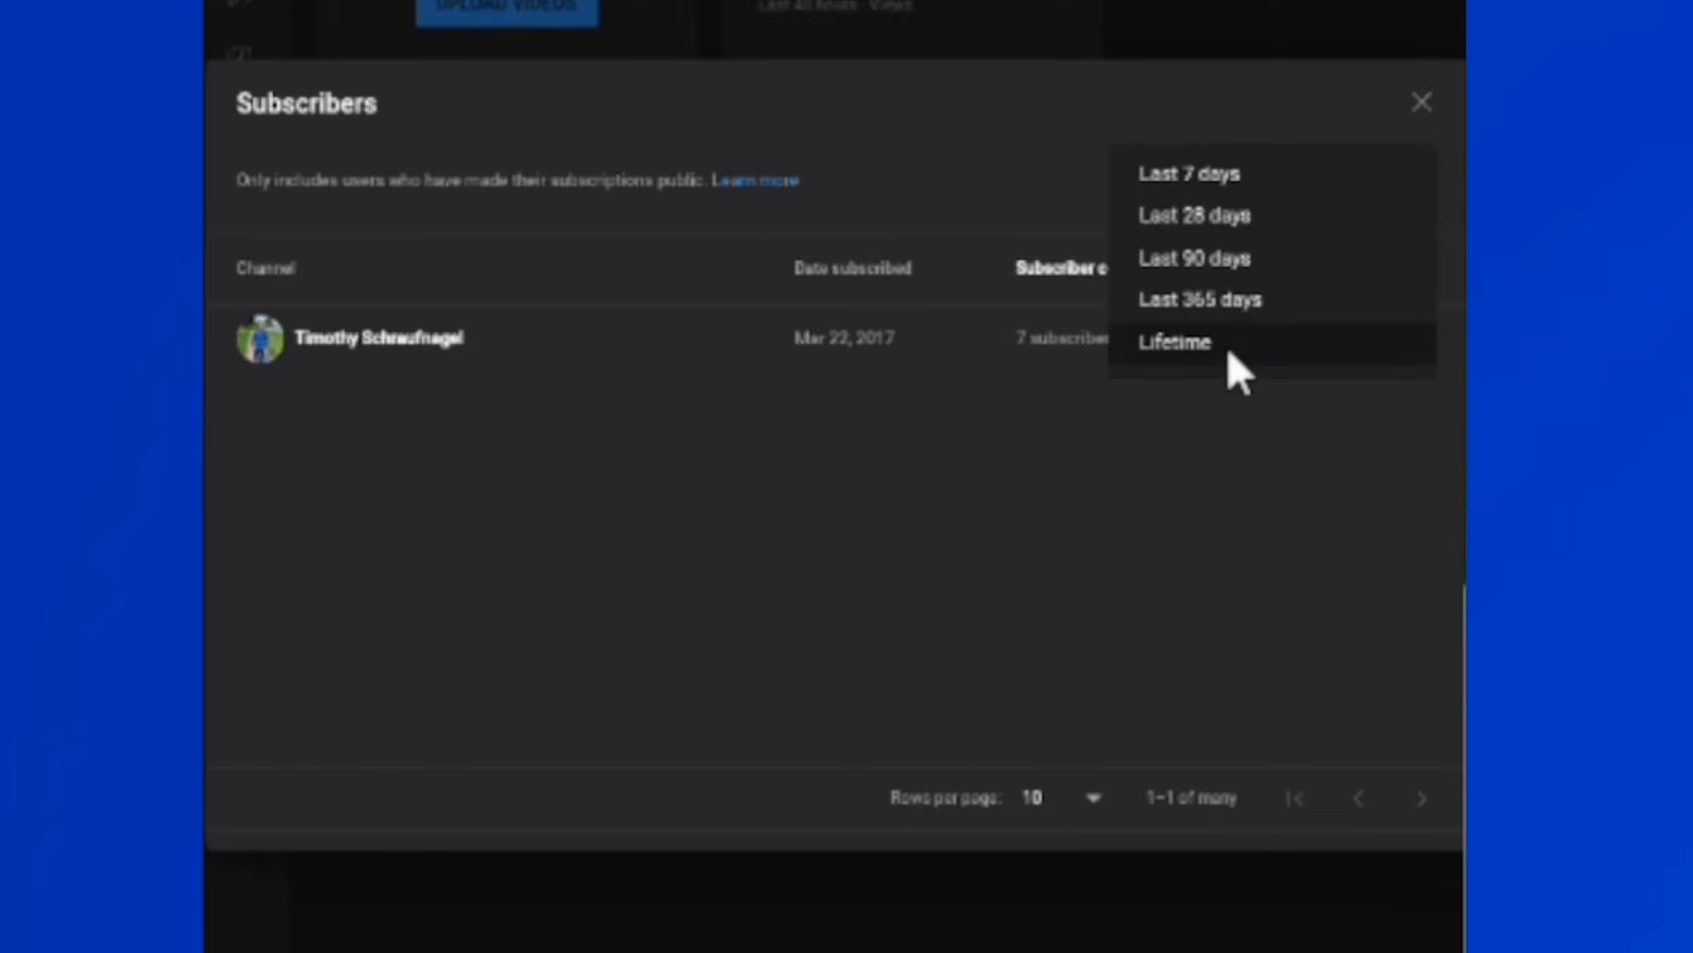
Show Lifetime subscribers with 10 rows per page, then close the subscribers list.
click(1174, 341)
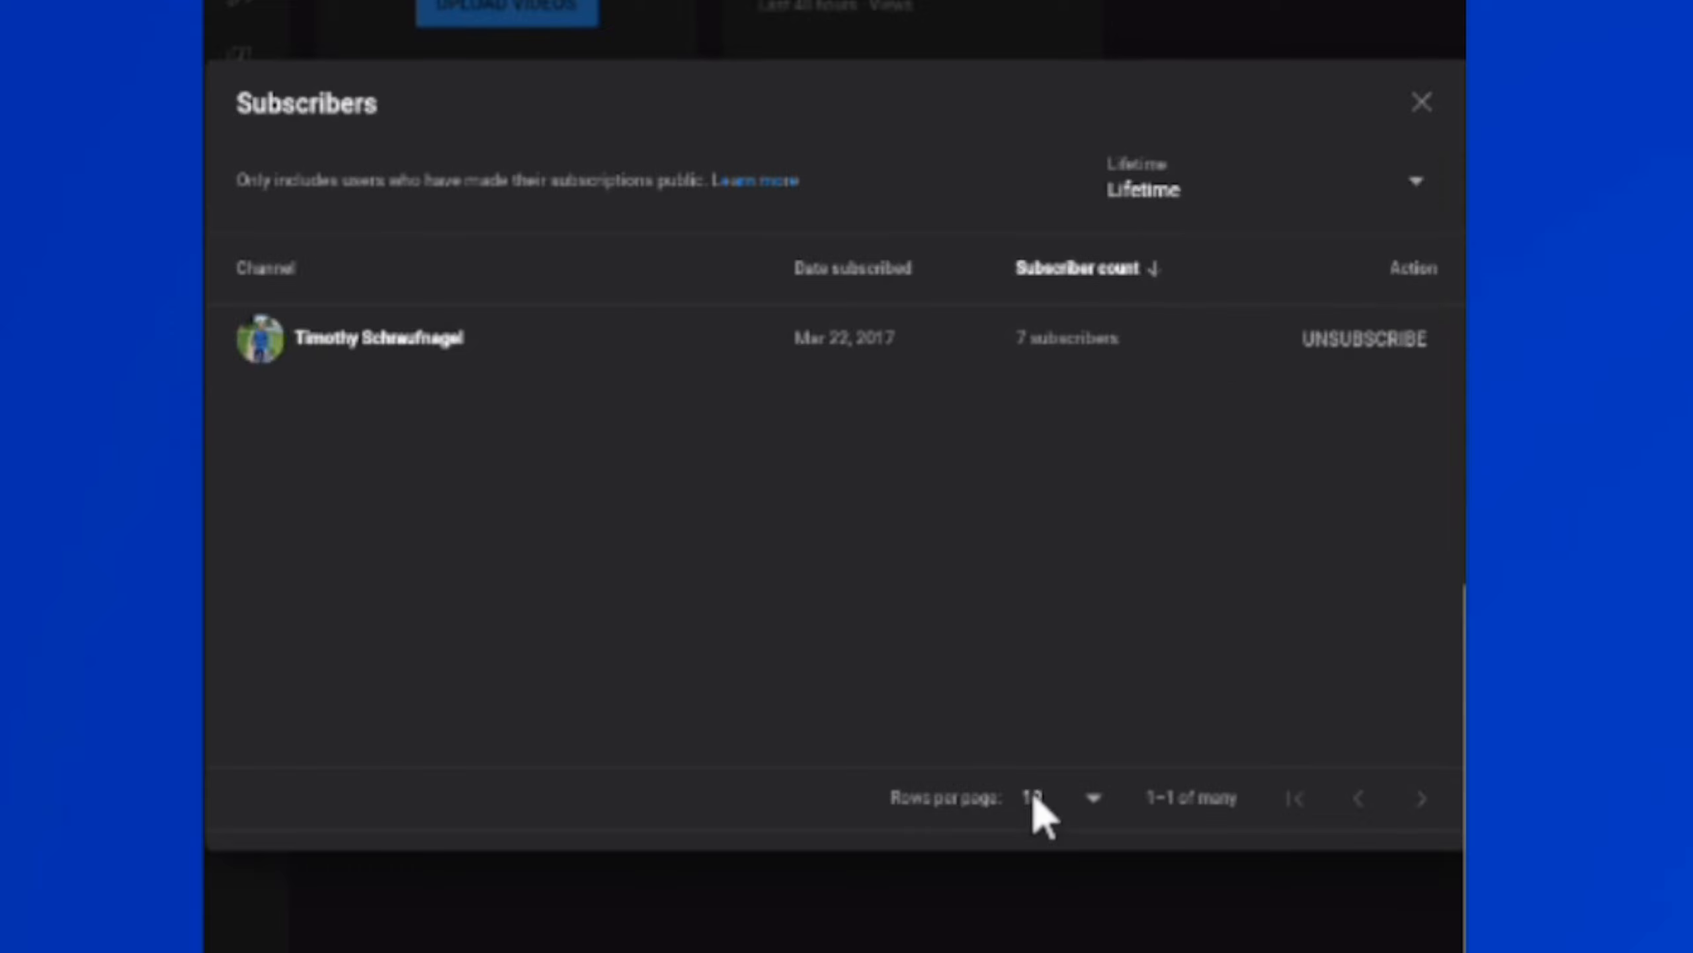
click(1069, 797)
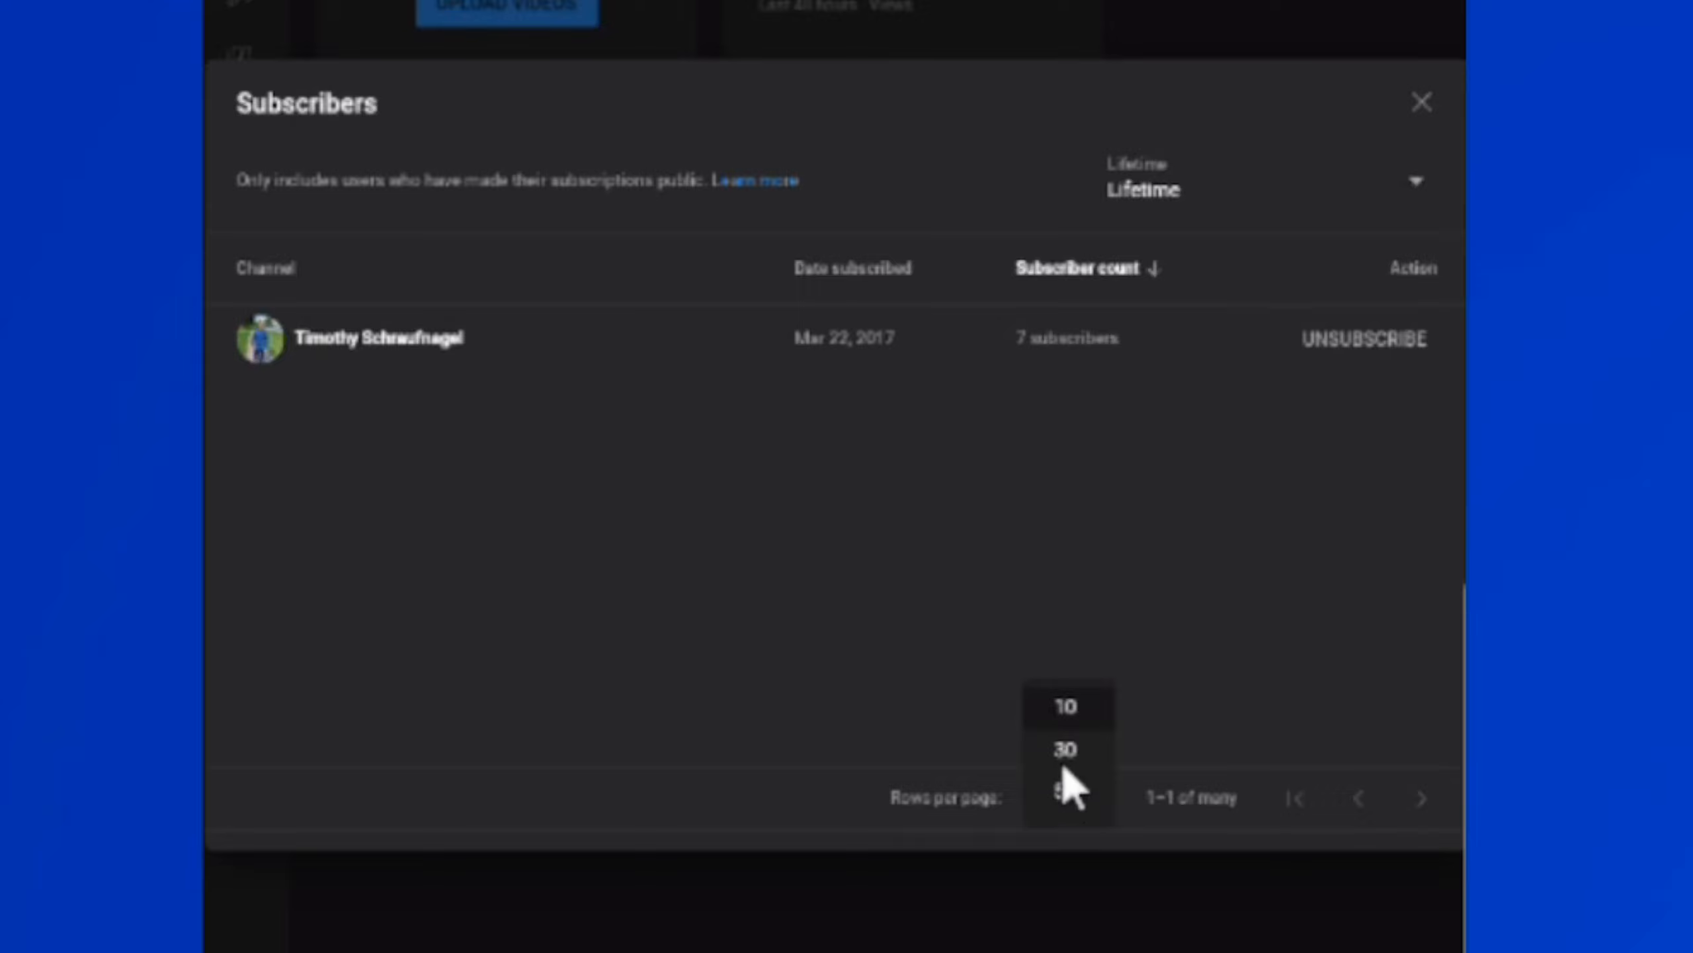
click(1064, 705)
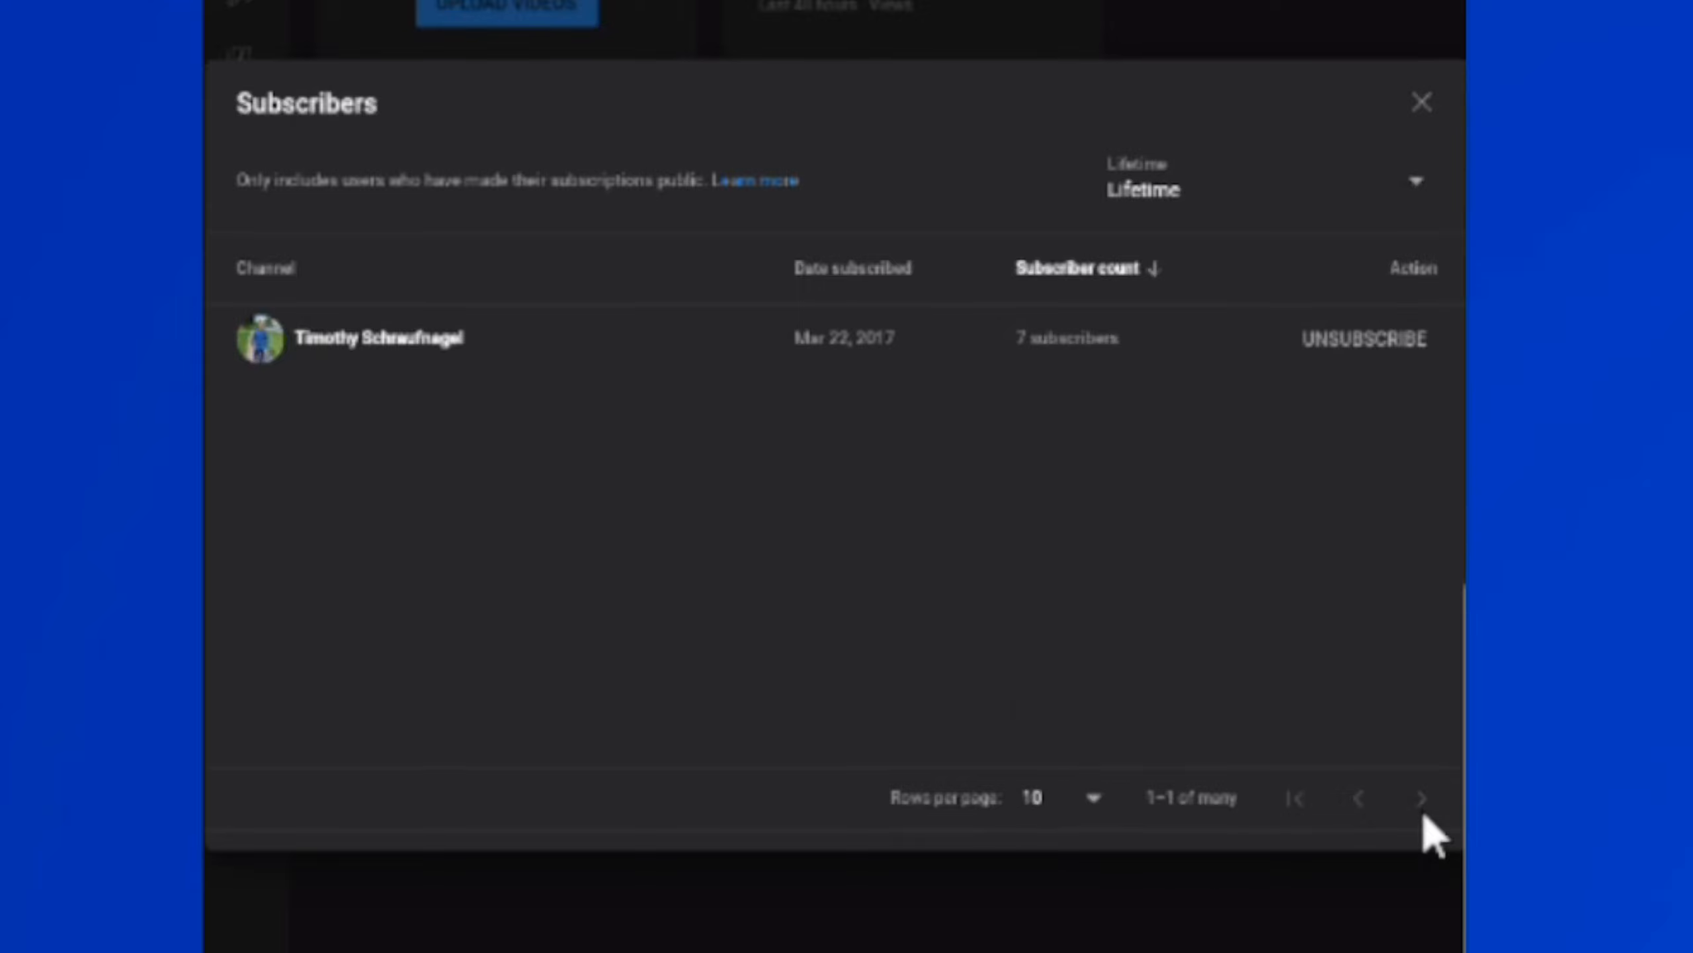
mouse_move(1264, 880)
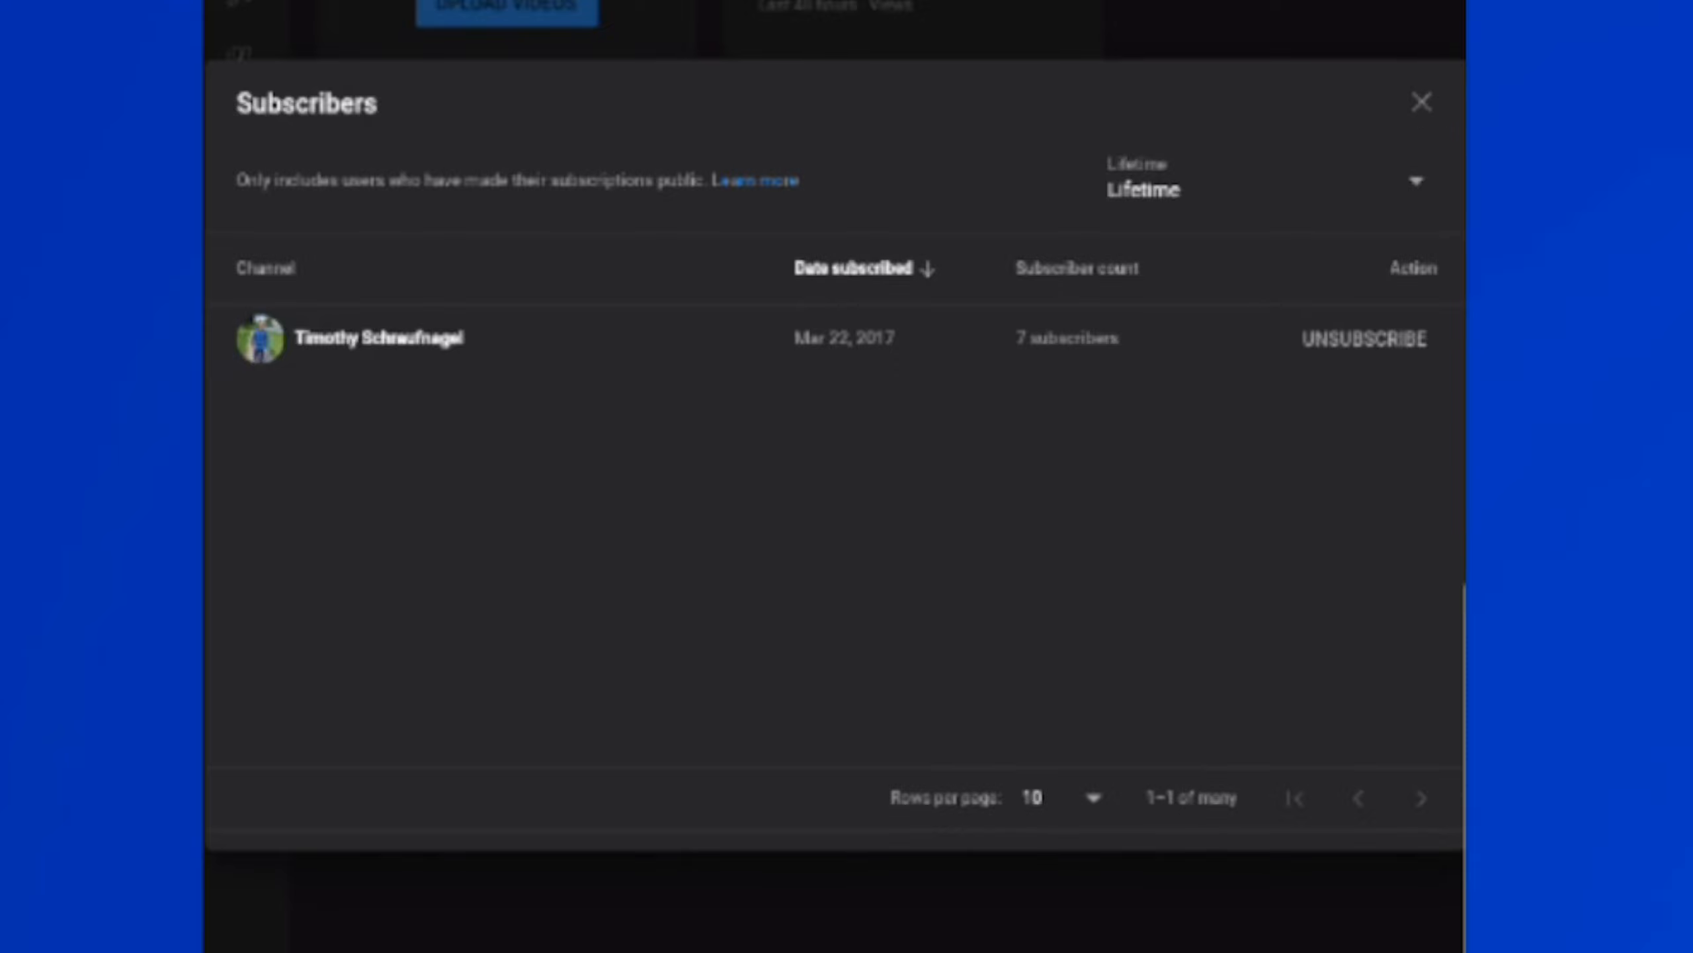
mouse_move(315, 212)
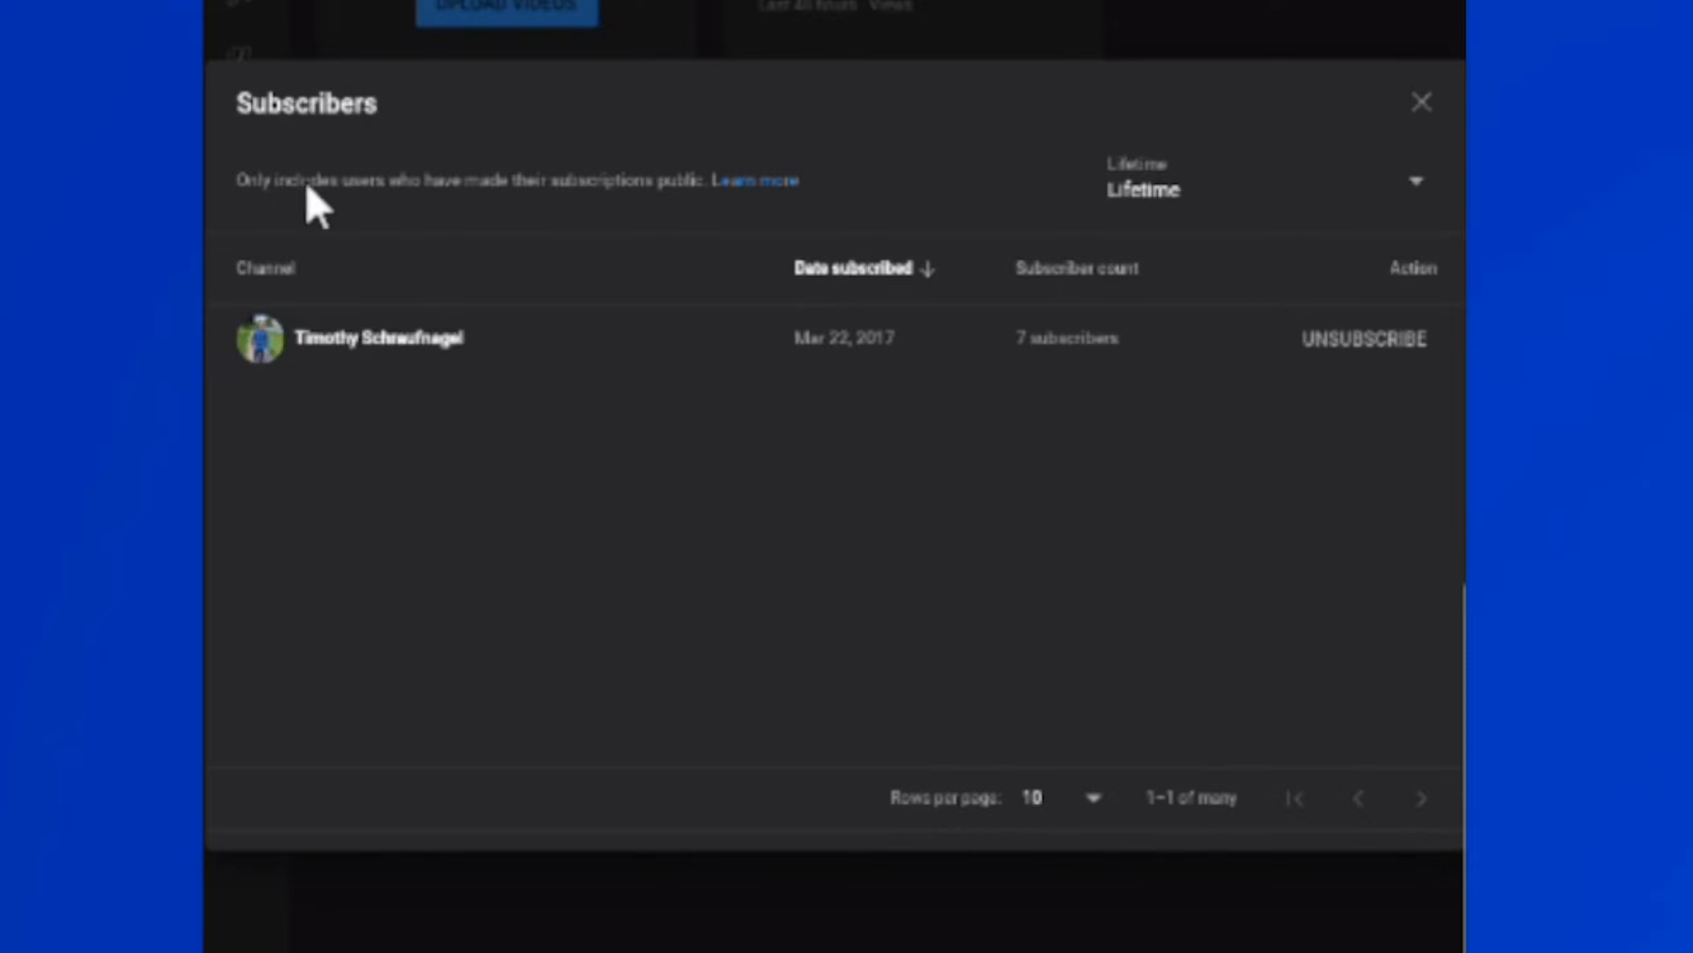
mouse_move(329, 243)
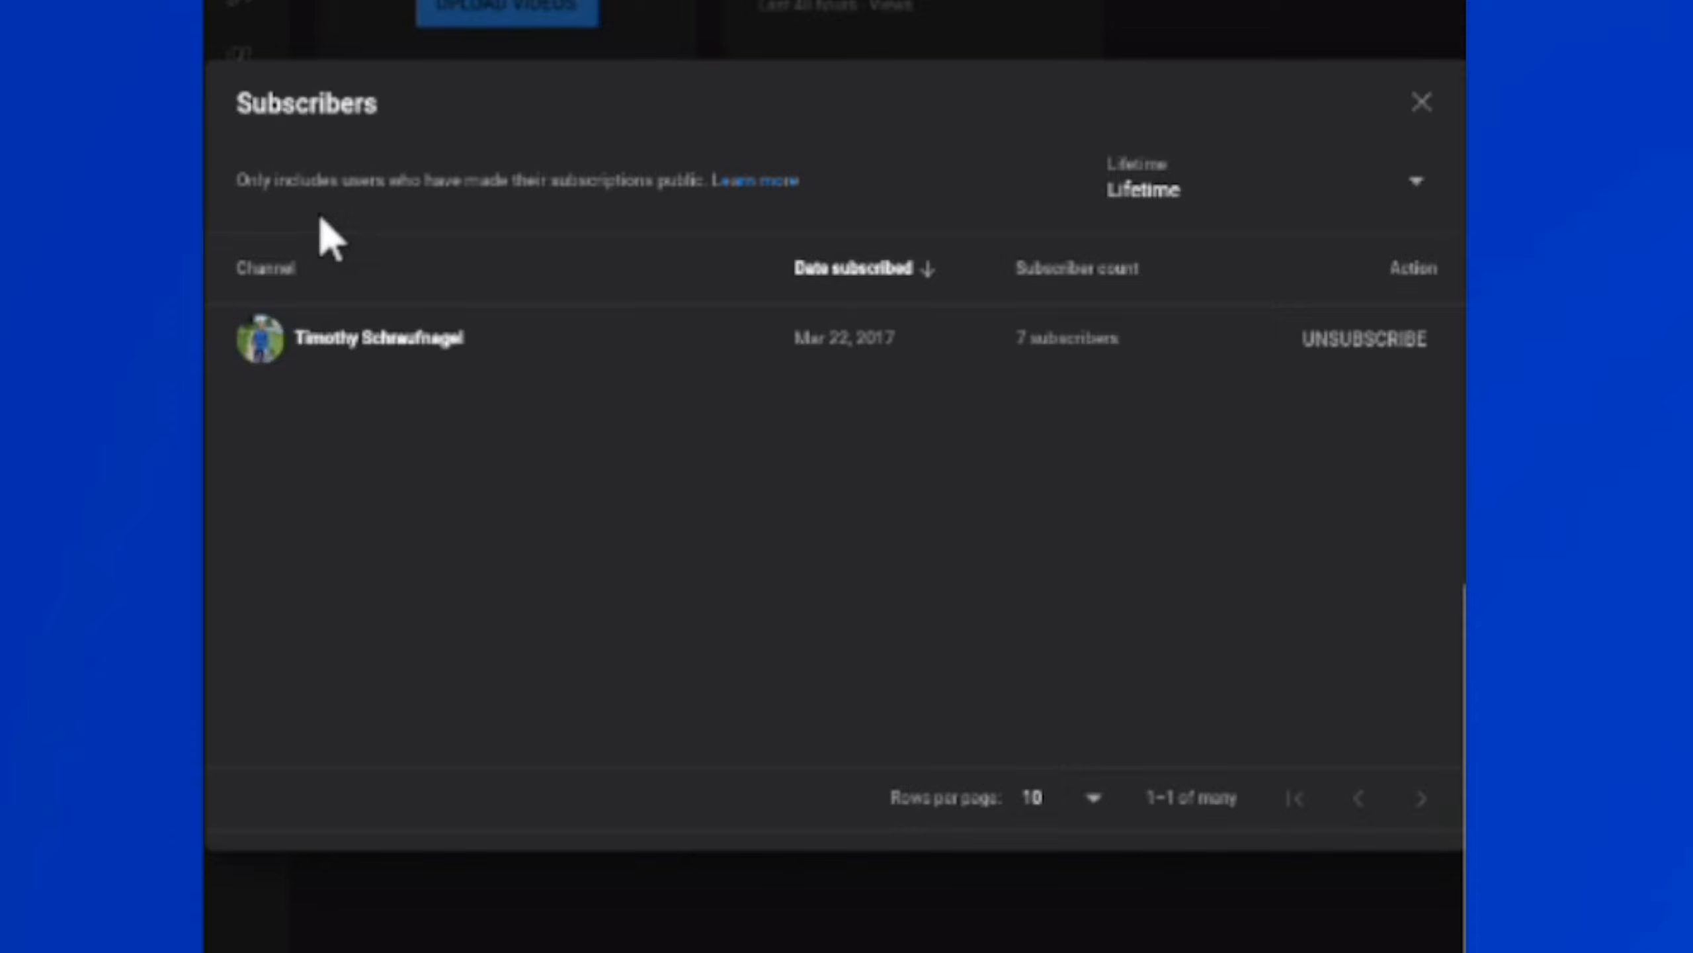
mouse_move(540, 249)
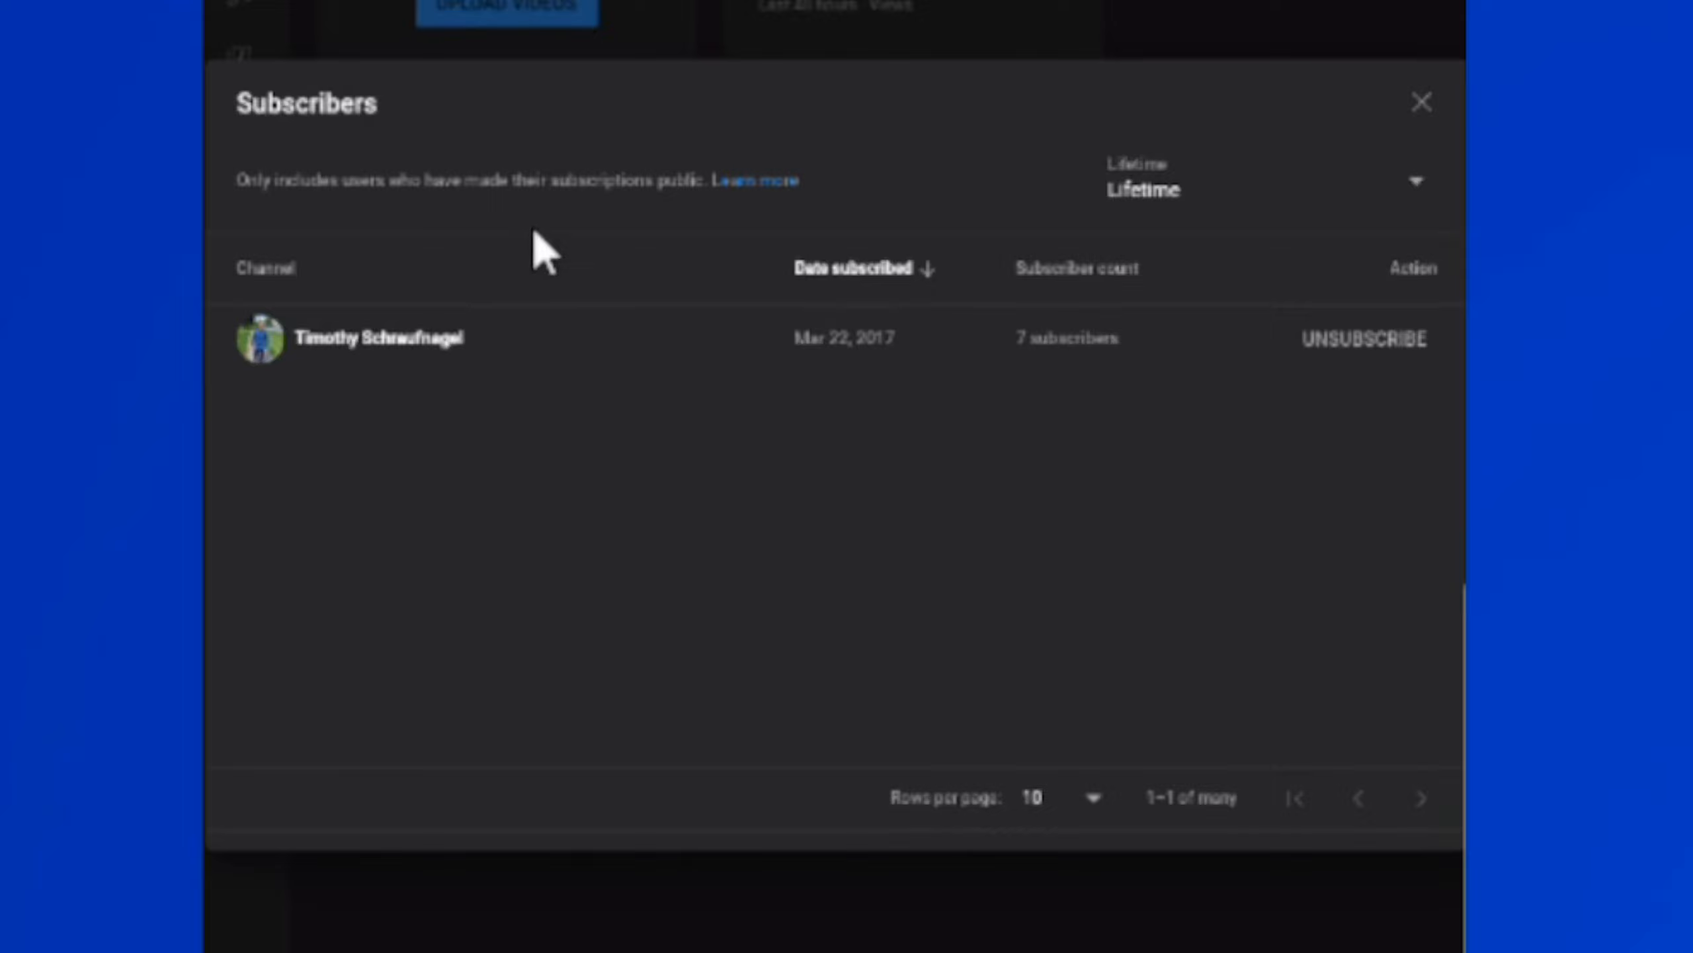
click(1422, 101)
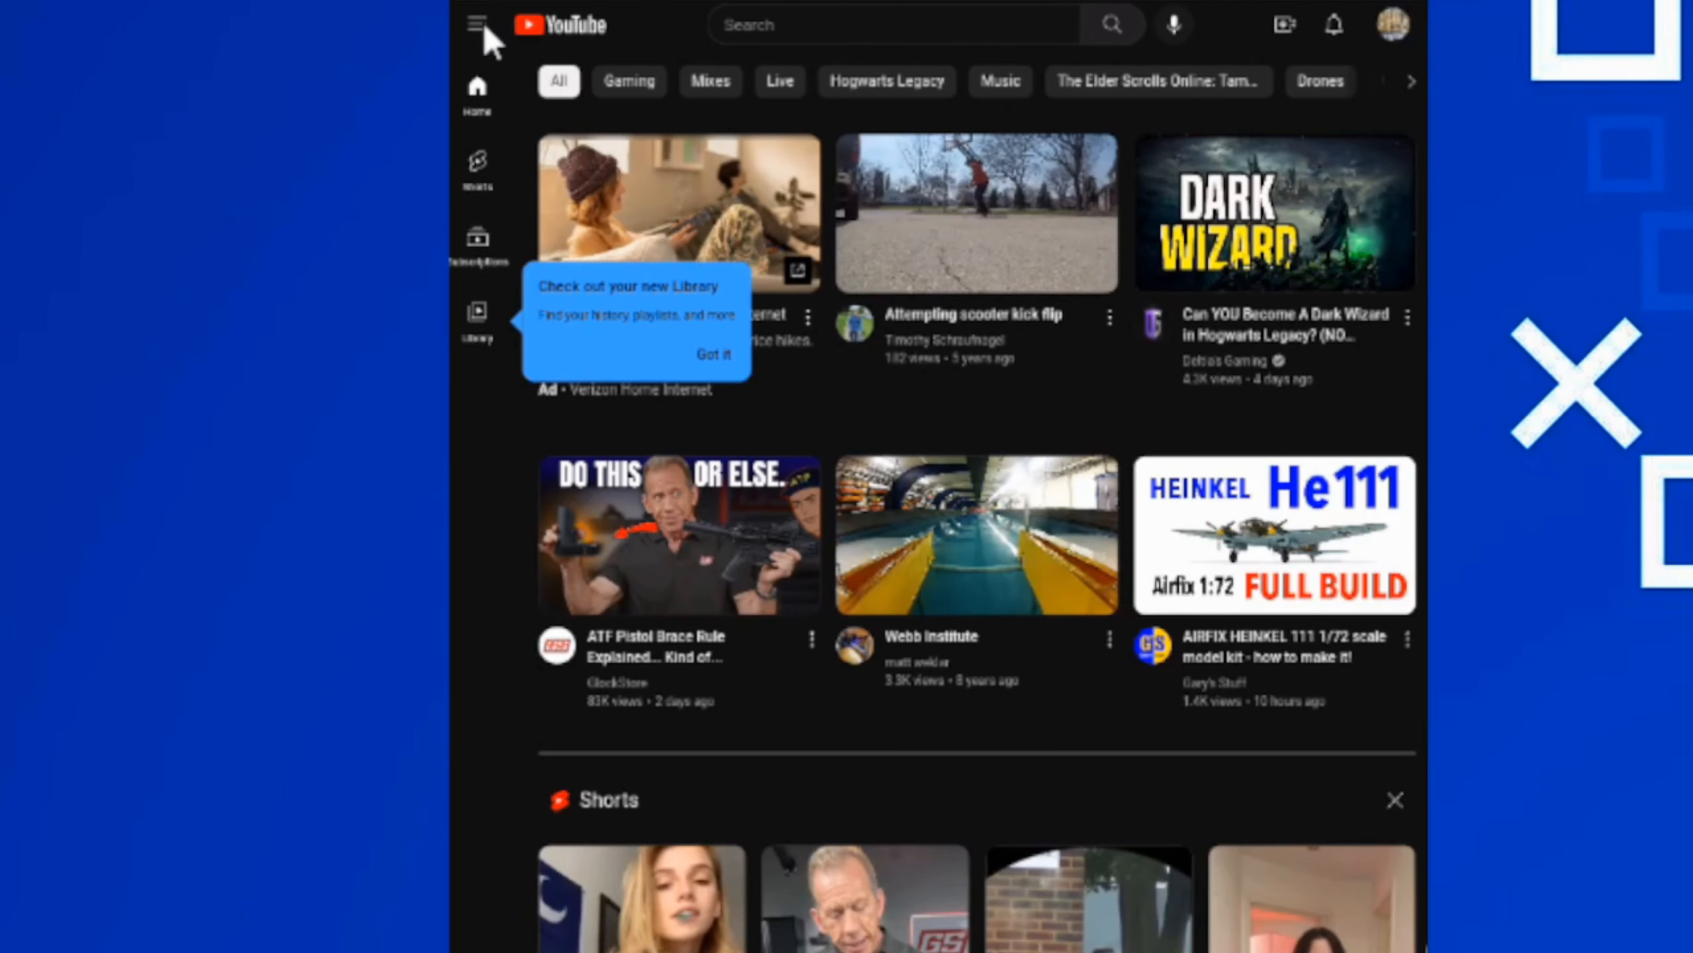
Dismiss the Library tip and expand YouTube's hamburger navigation menu.
click(711, 355)
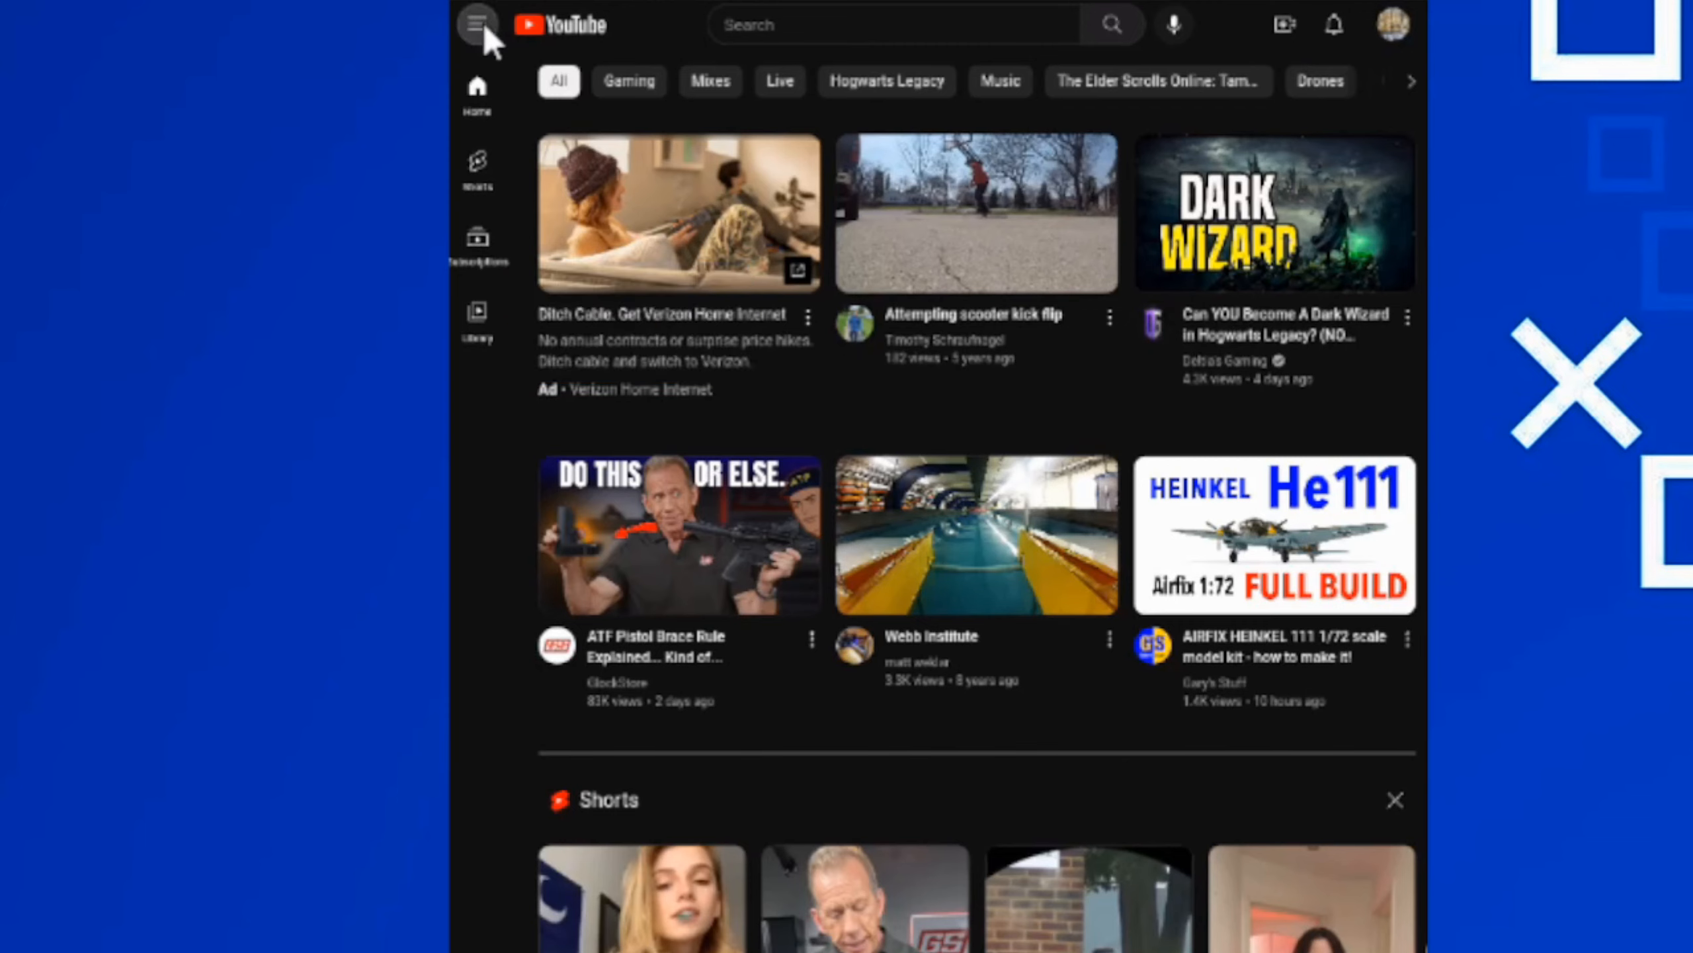
click(477, 24)
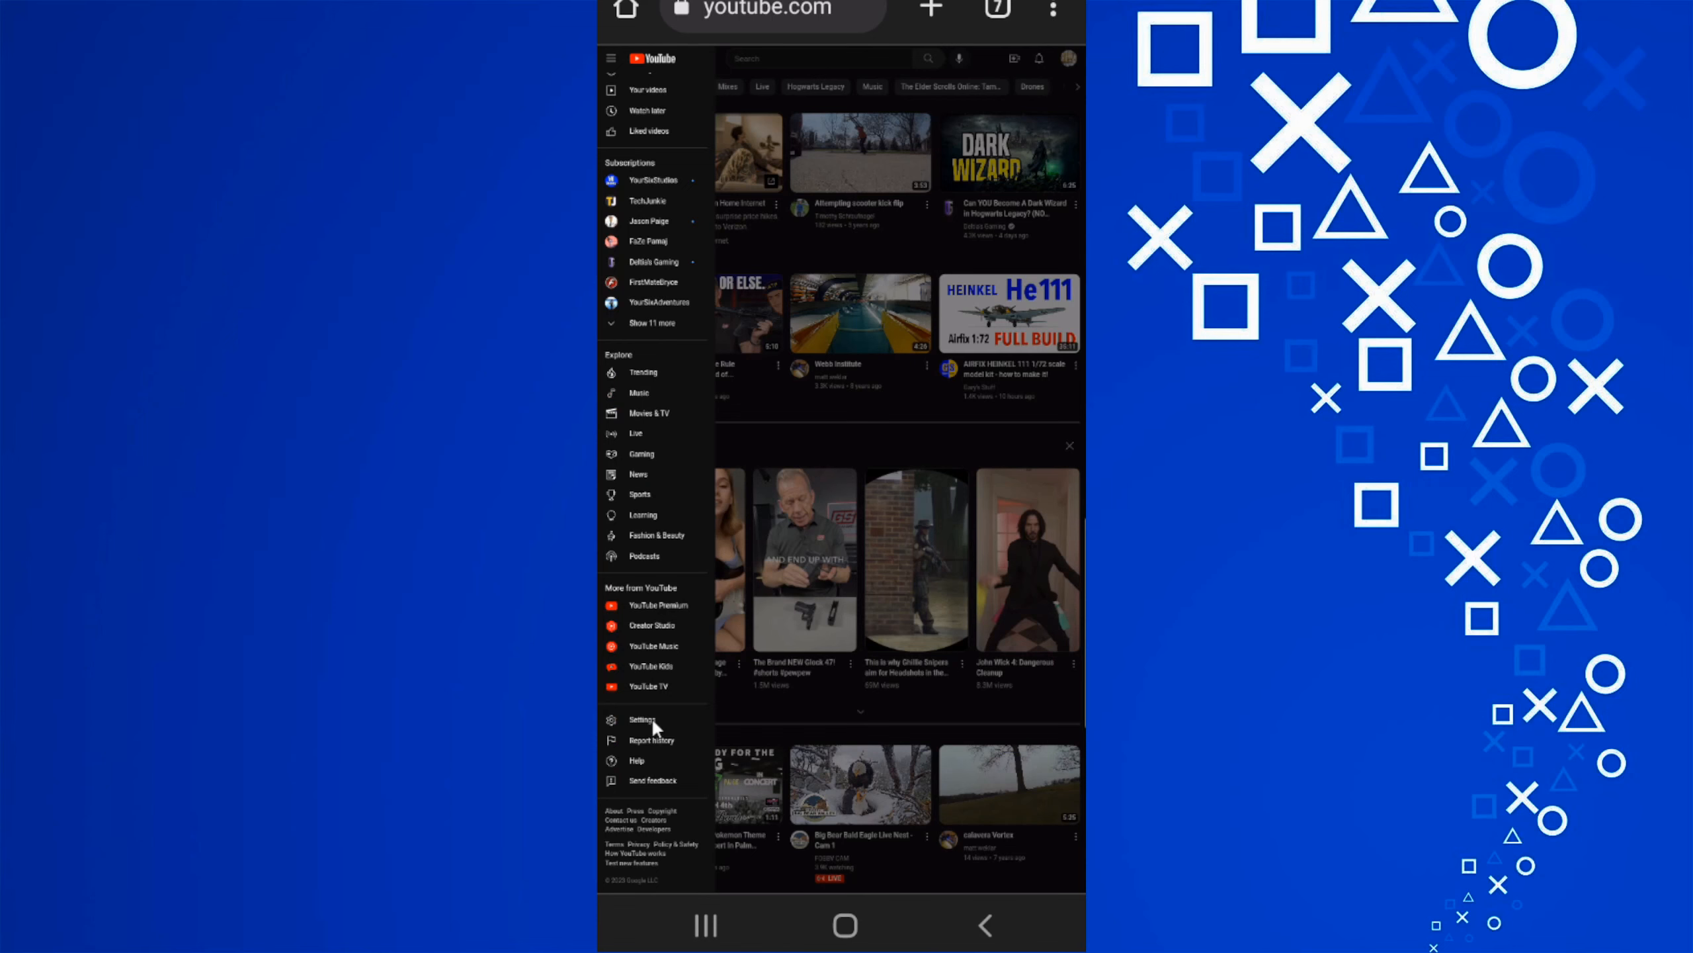
View YouTube's privacy settings, then go back to the Android home screen.
click(642, 719)
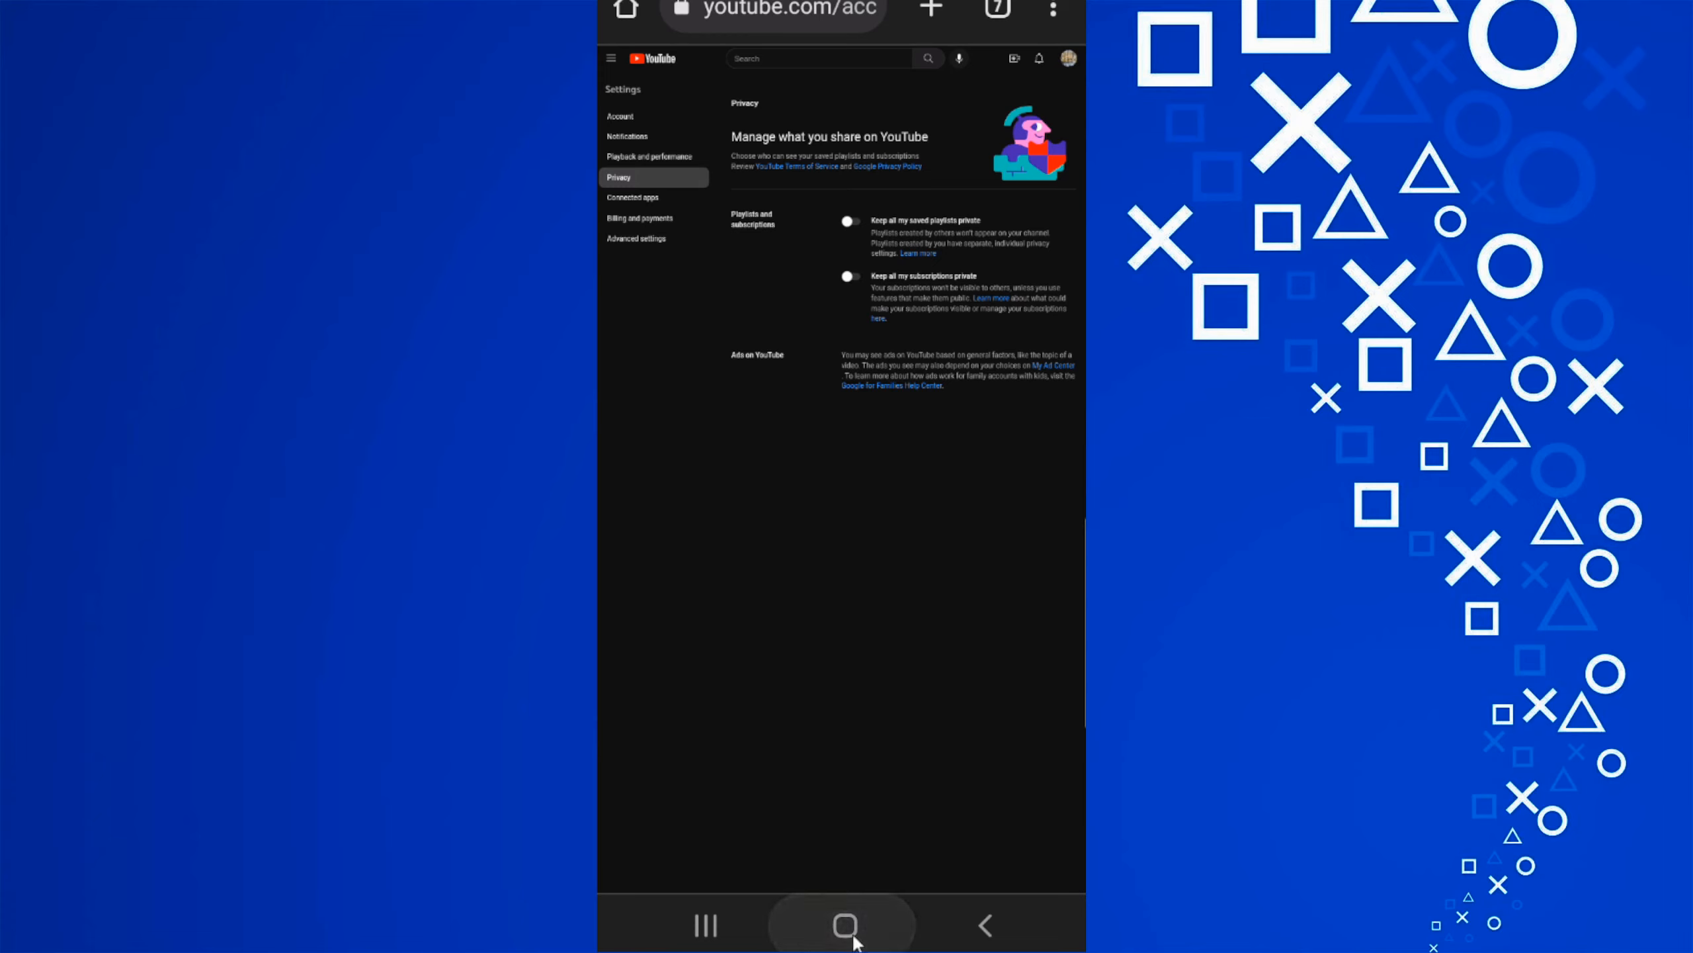
click(844, 925)
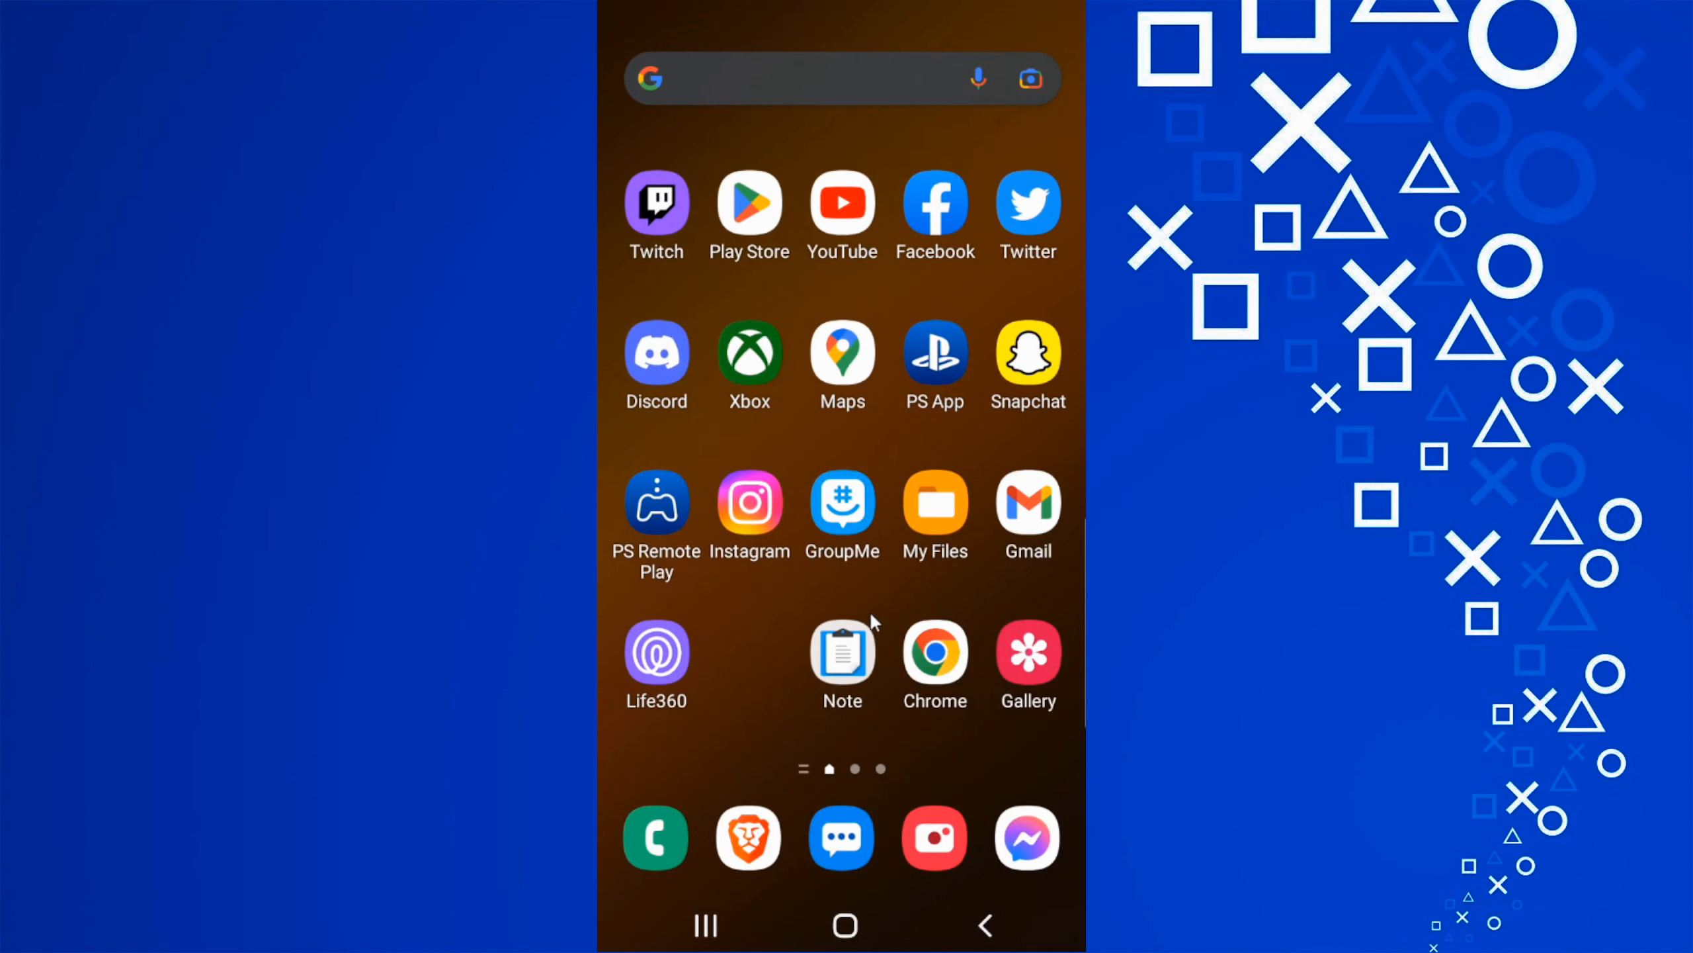
mouse_move(876, 592)
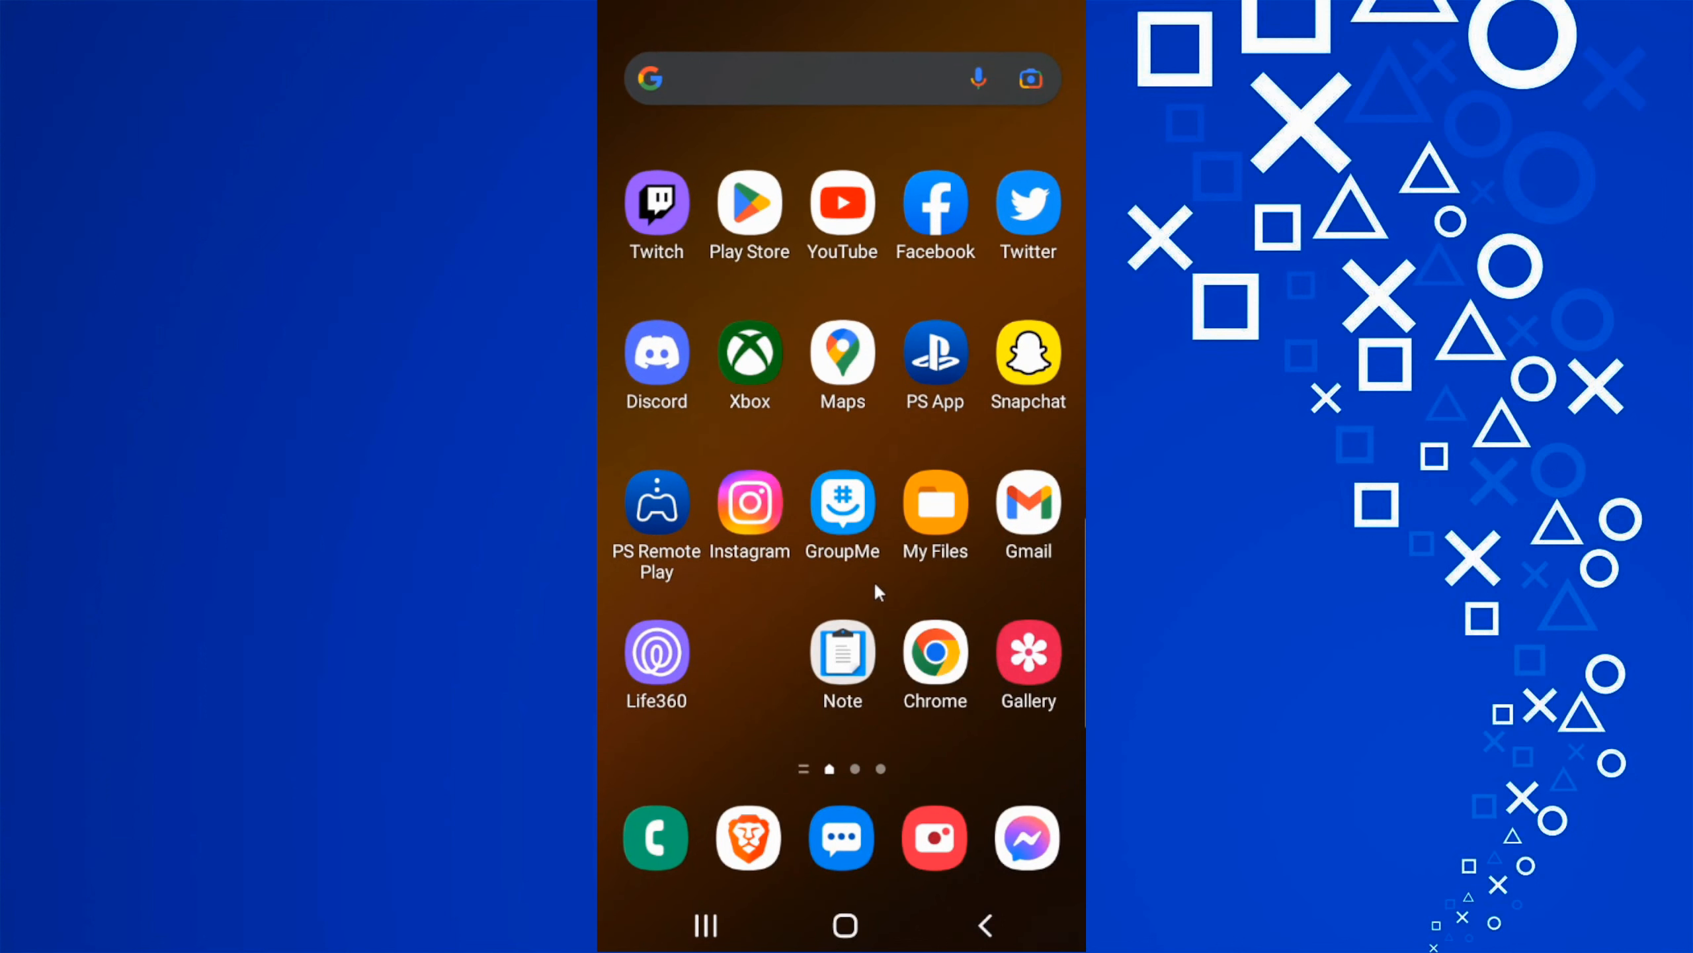